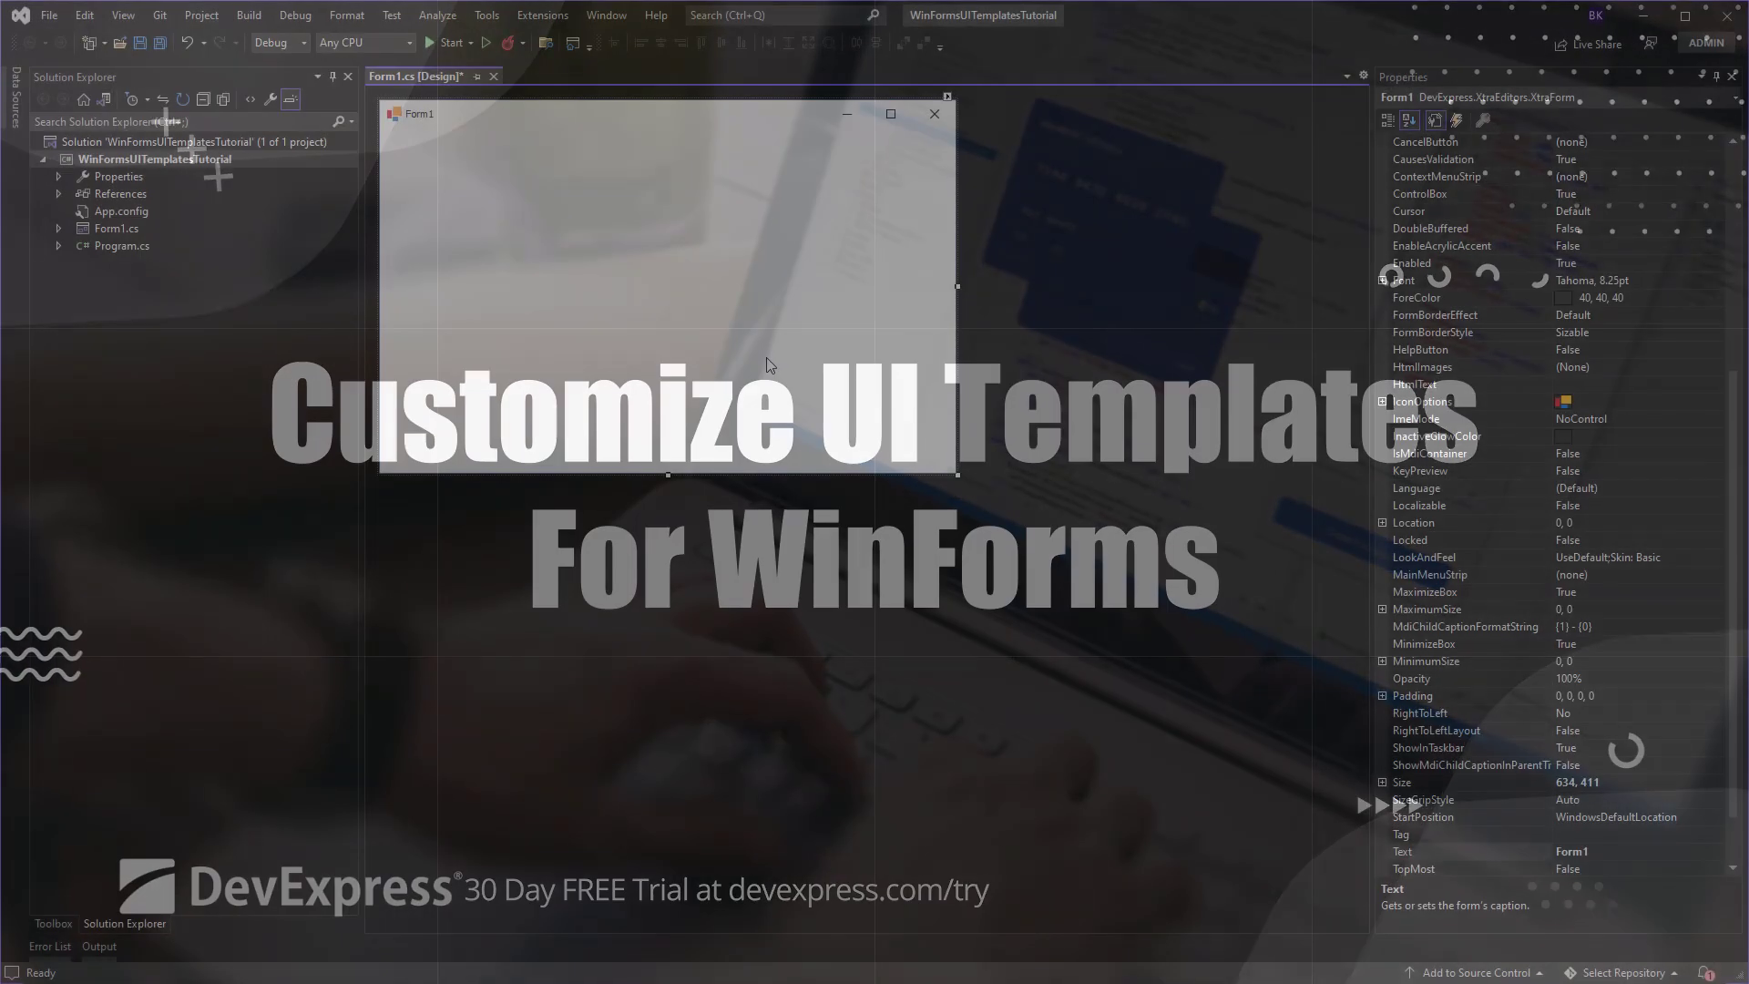
Step: Add the Simple Text Editor template from the DevExpress gallery's Editors category onto Form1
click(485, 15)
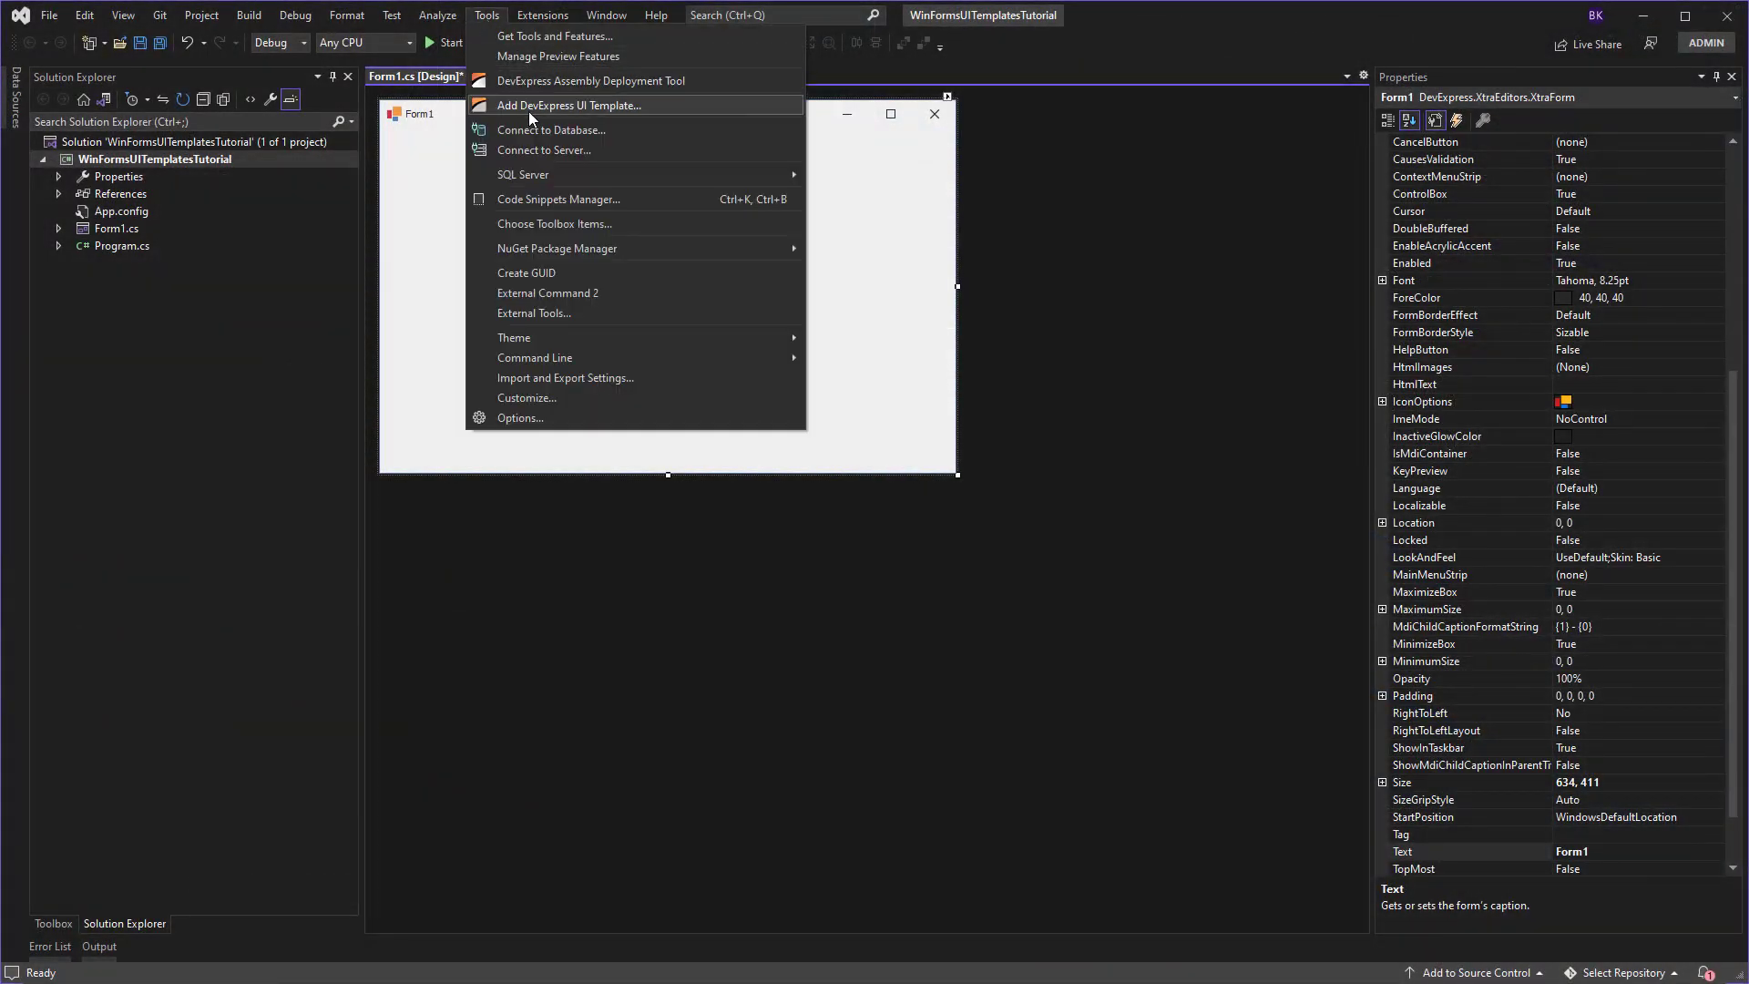
click(569, 106)
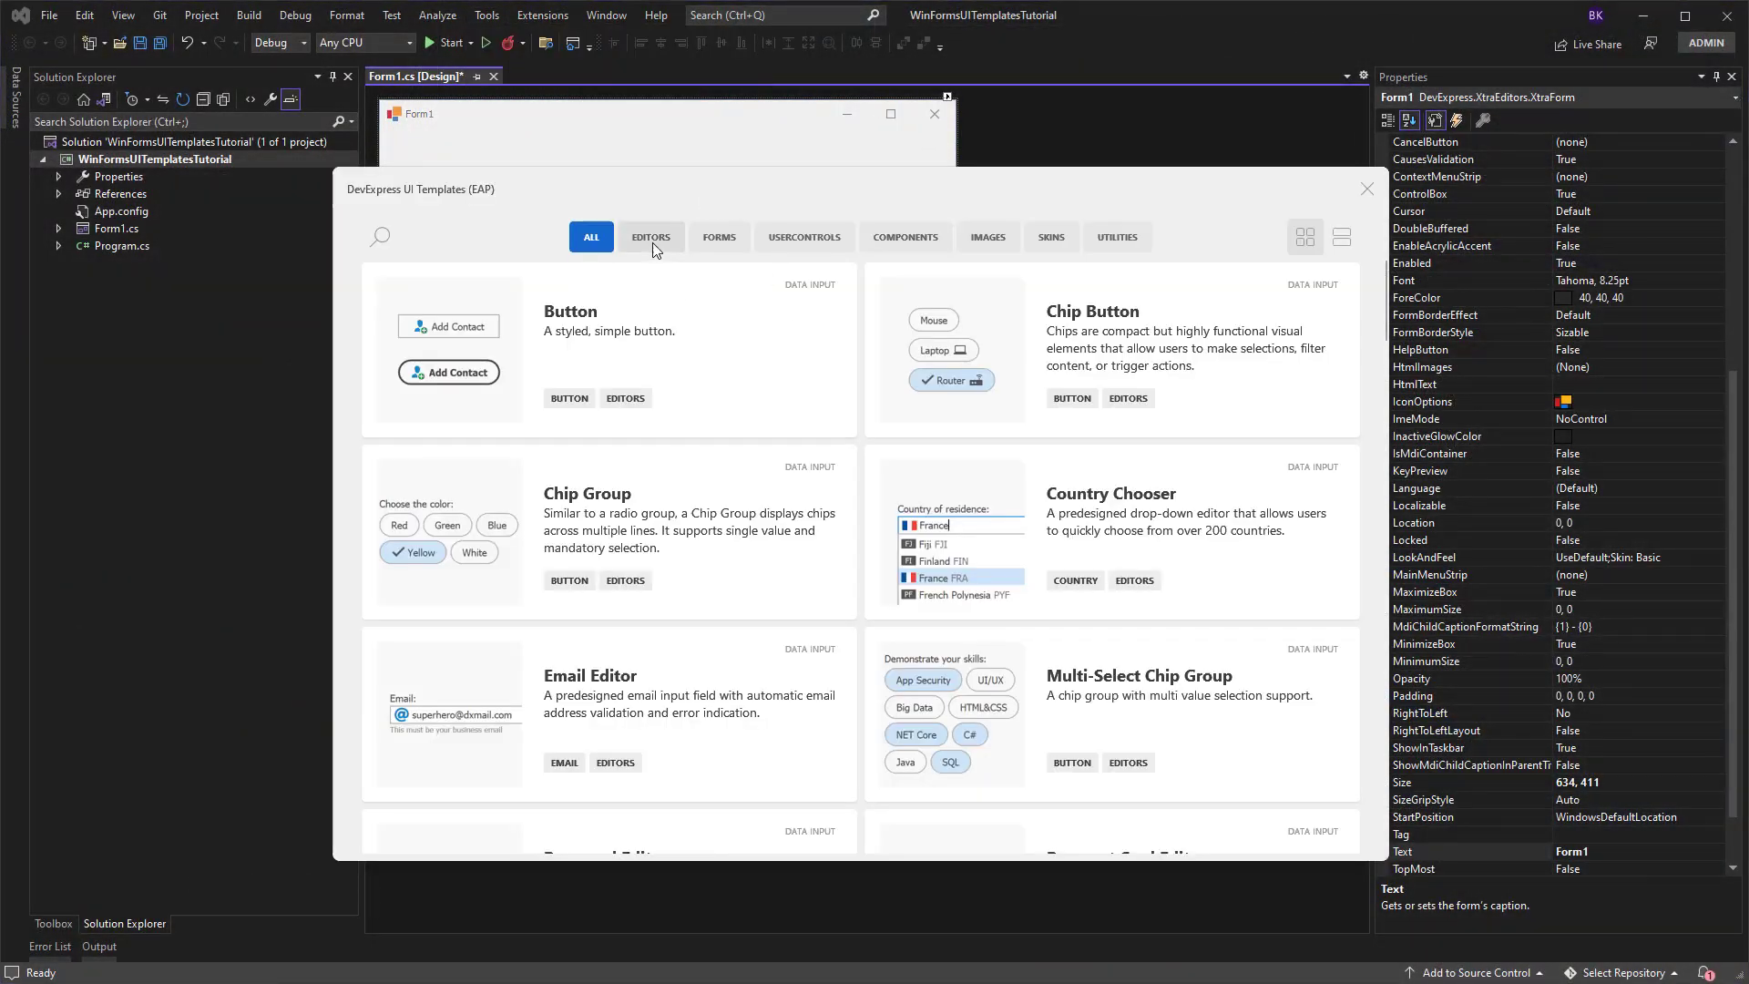
click(651, 237)
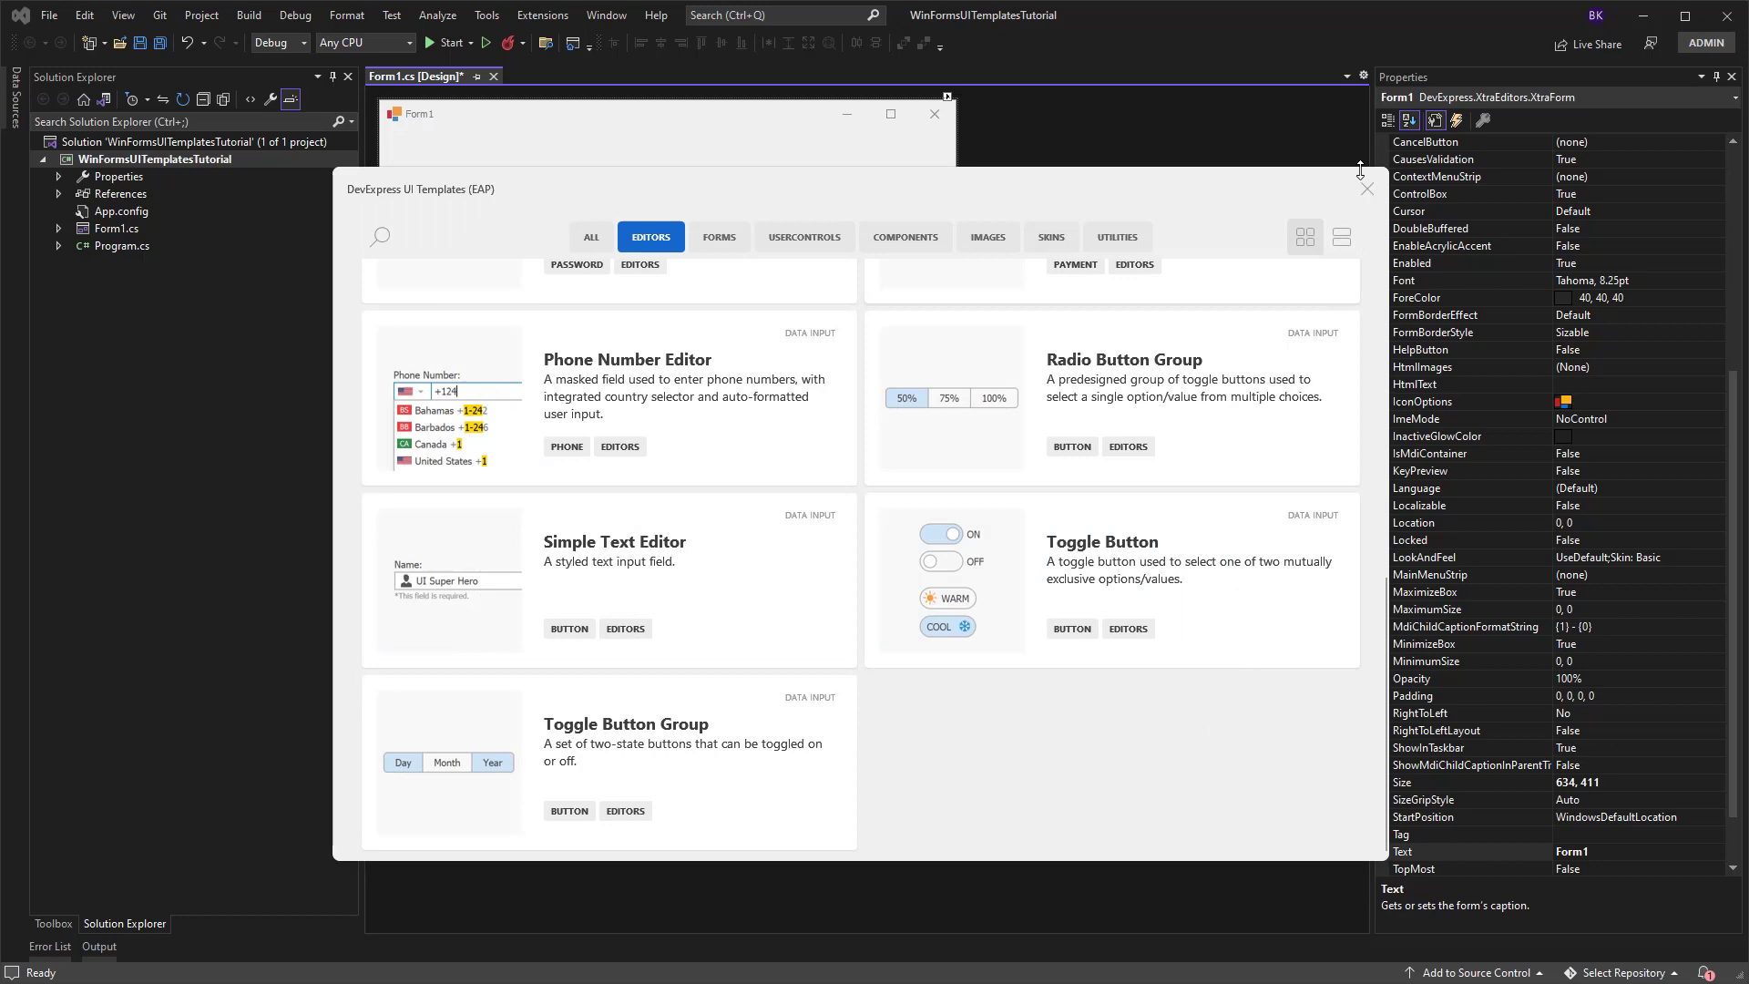
click(1365, 187)
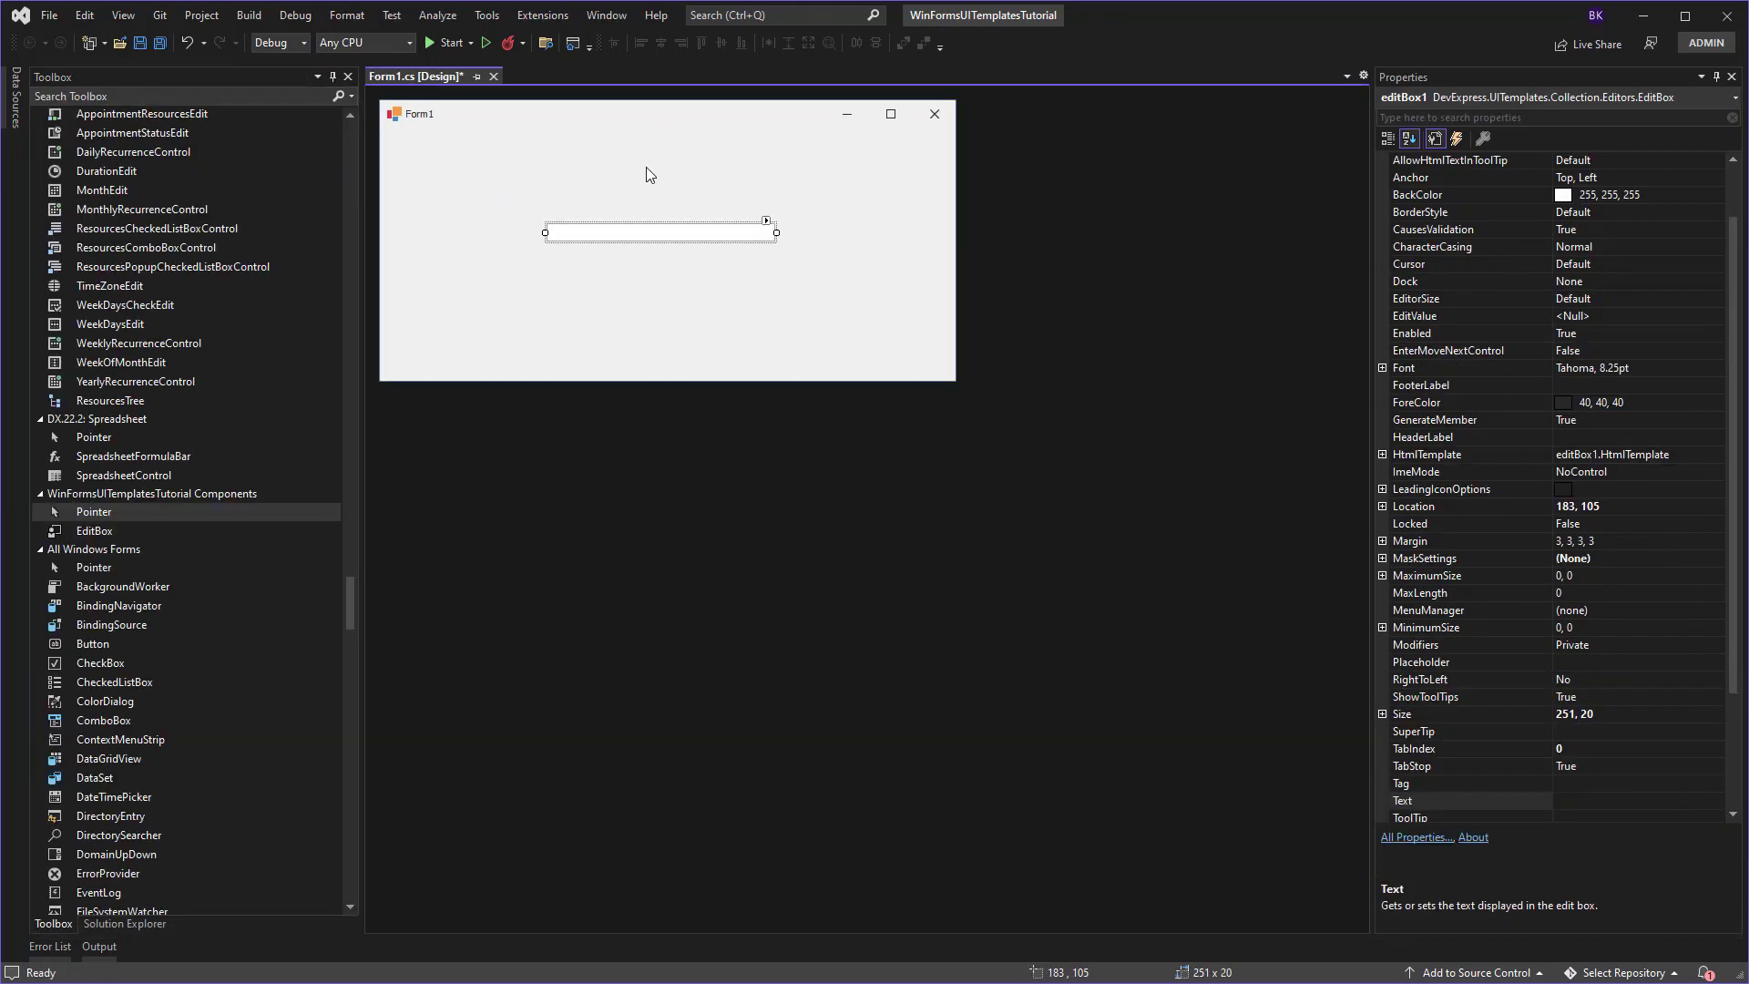
mouse_move(1348, 448)
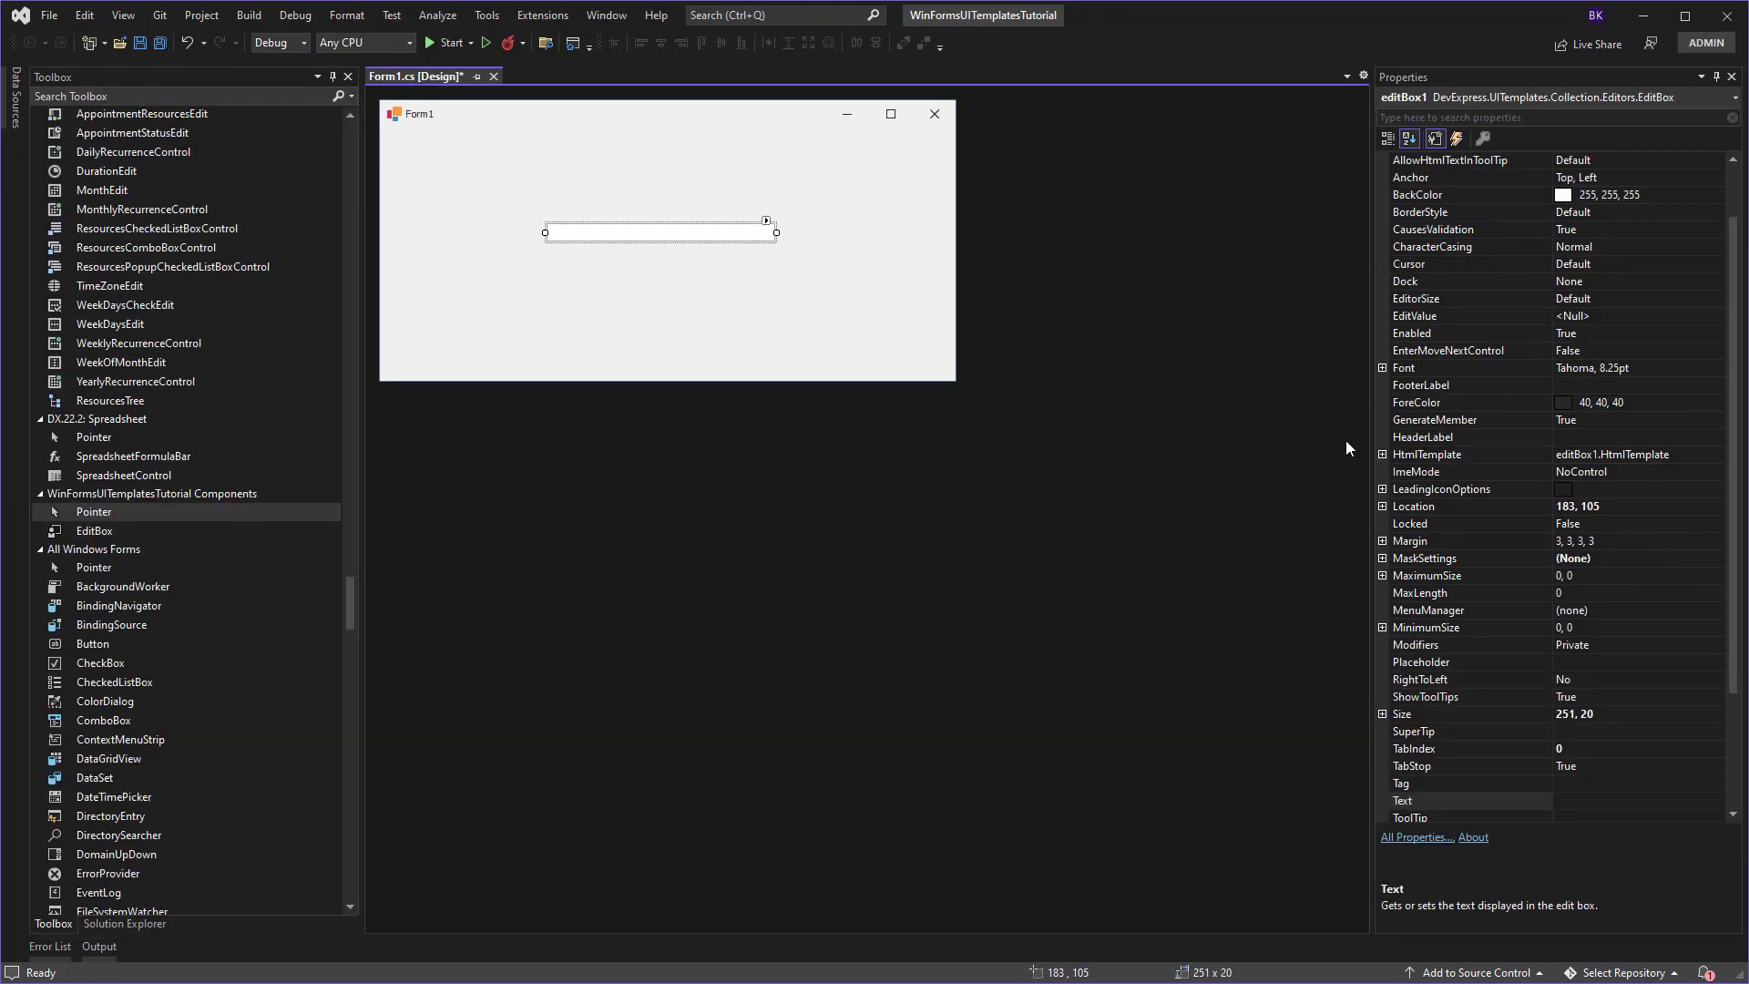
Step: Set HeaderLabel to 'Full Name and Position', plus the 40-character footer and example placeholder
click(1450, 436)
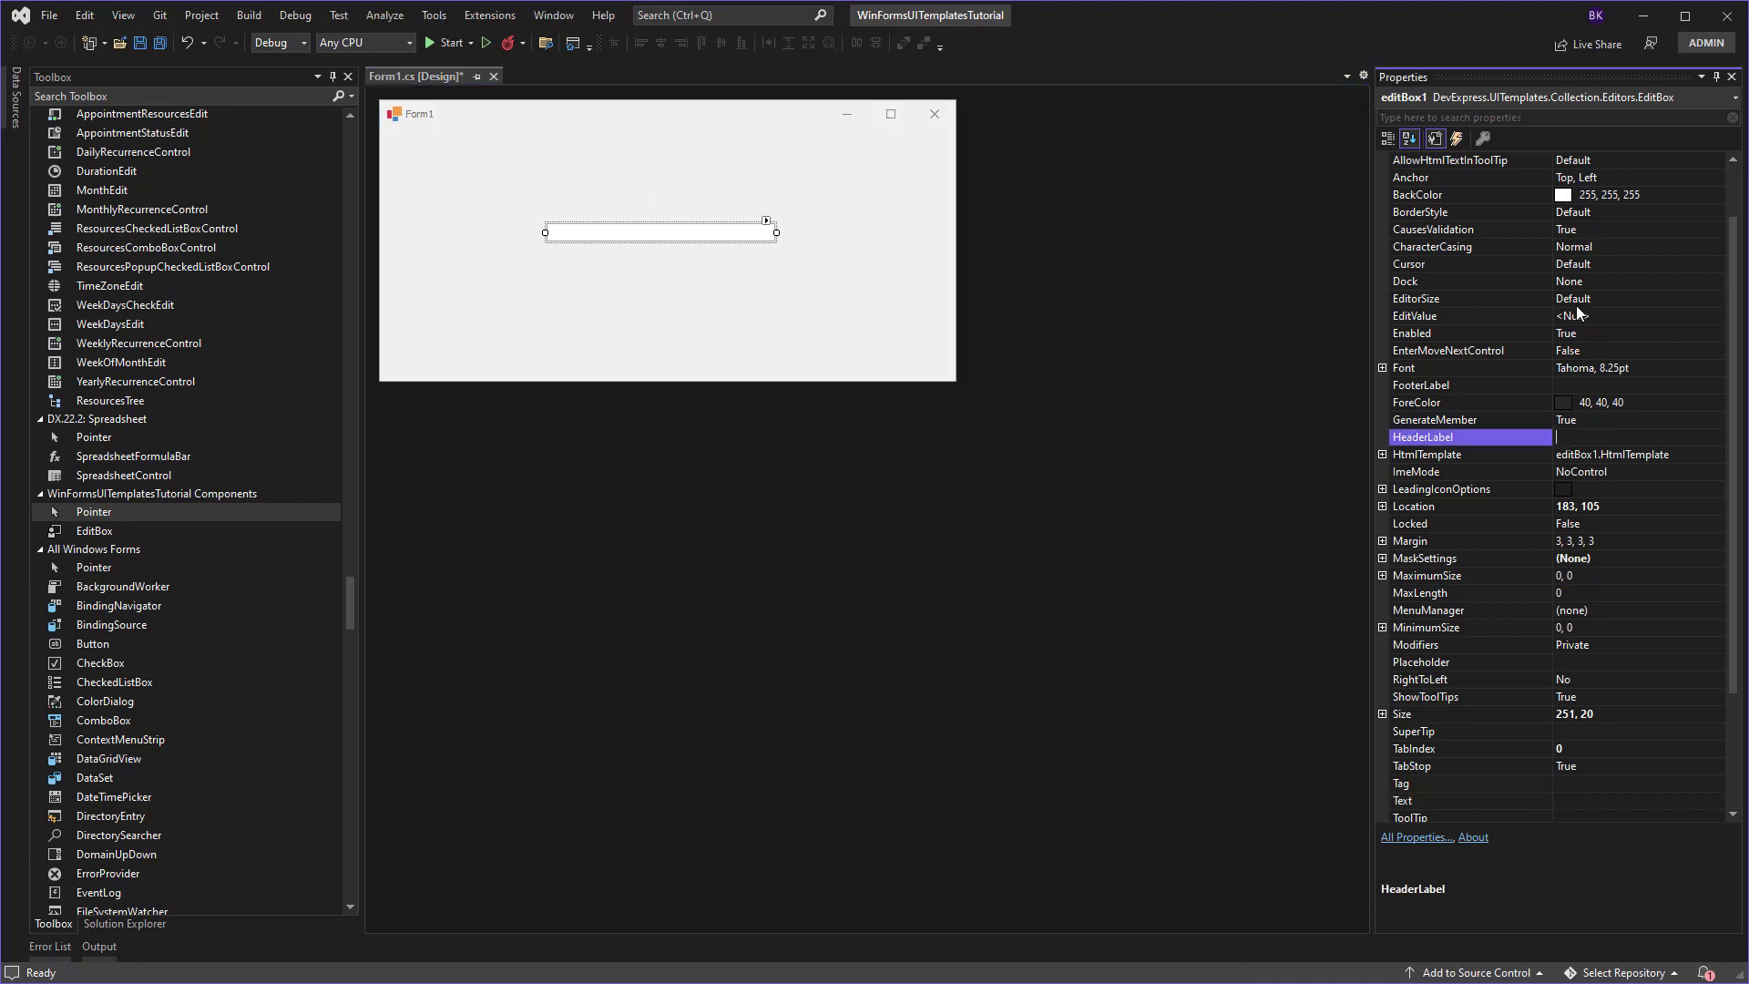
text(Full Name and Position)
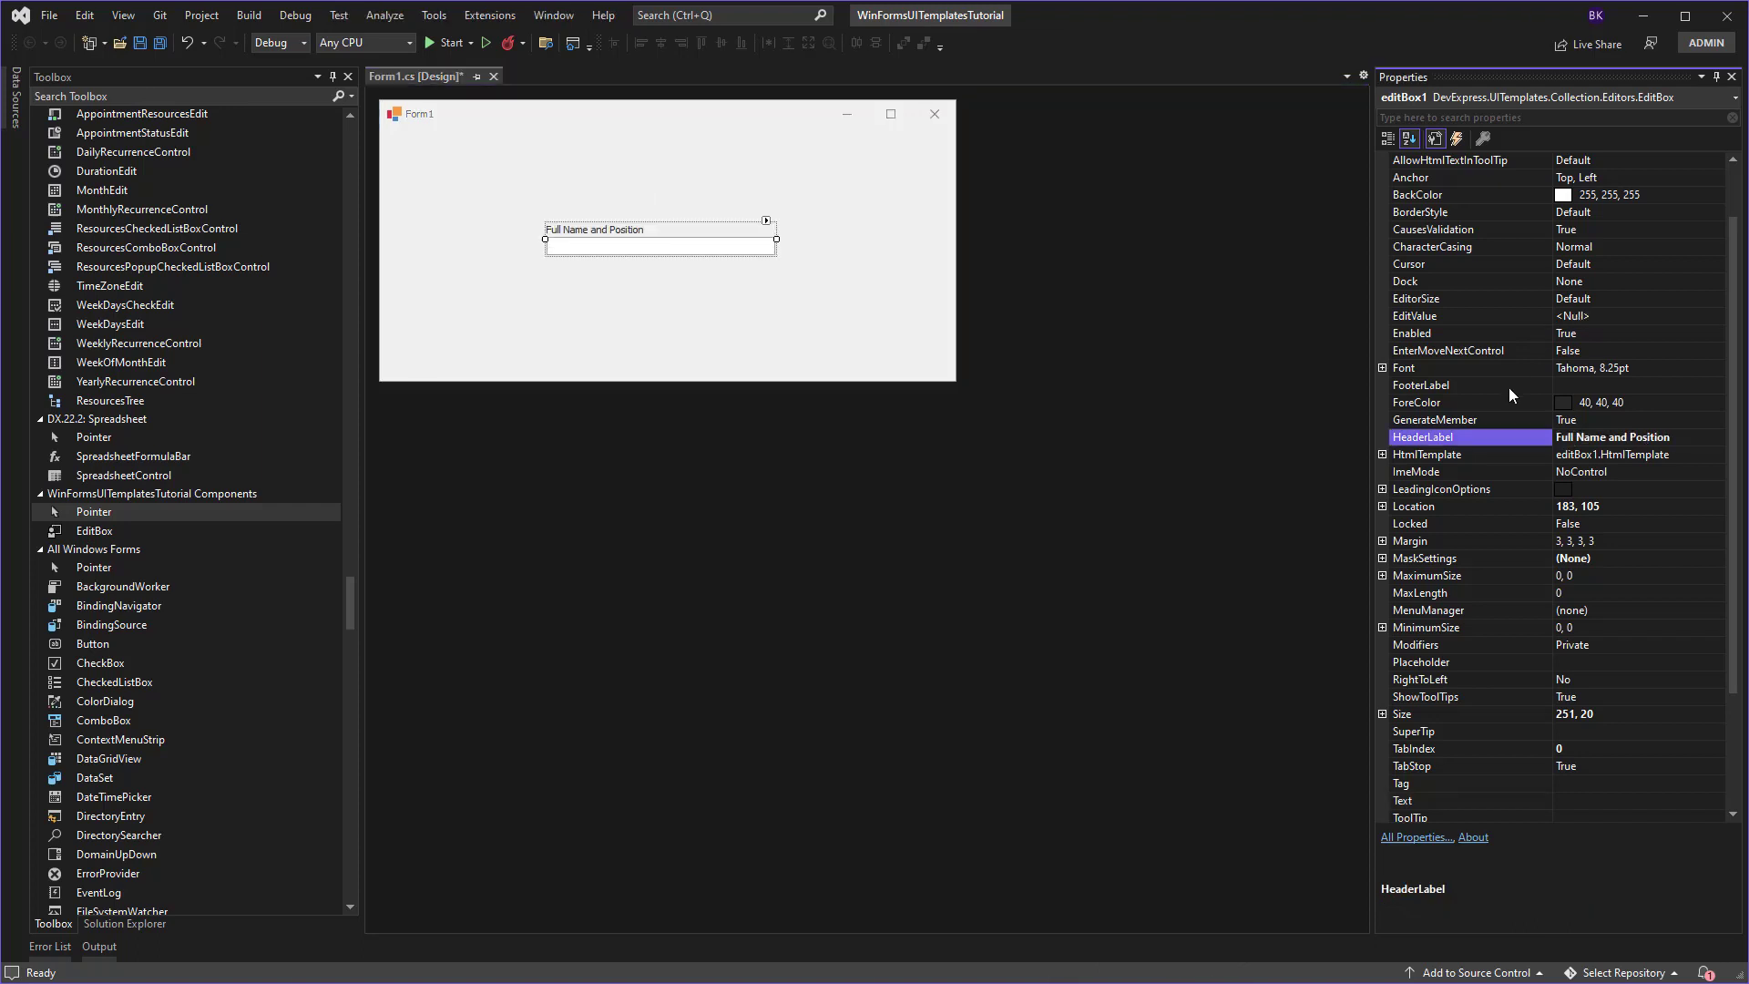
click(1461, 384)
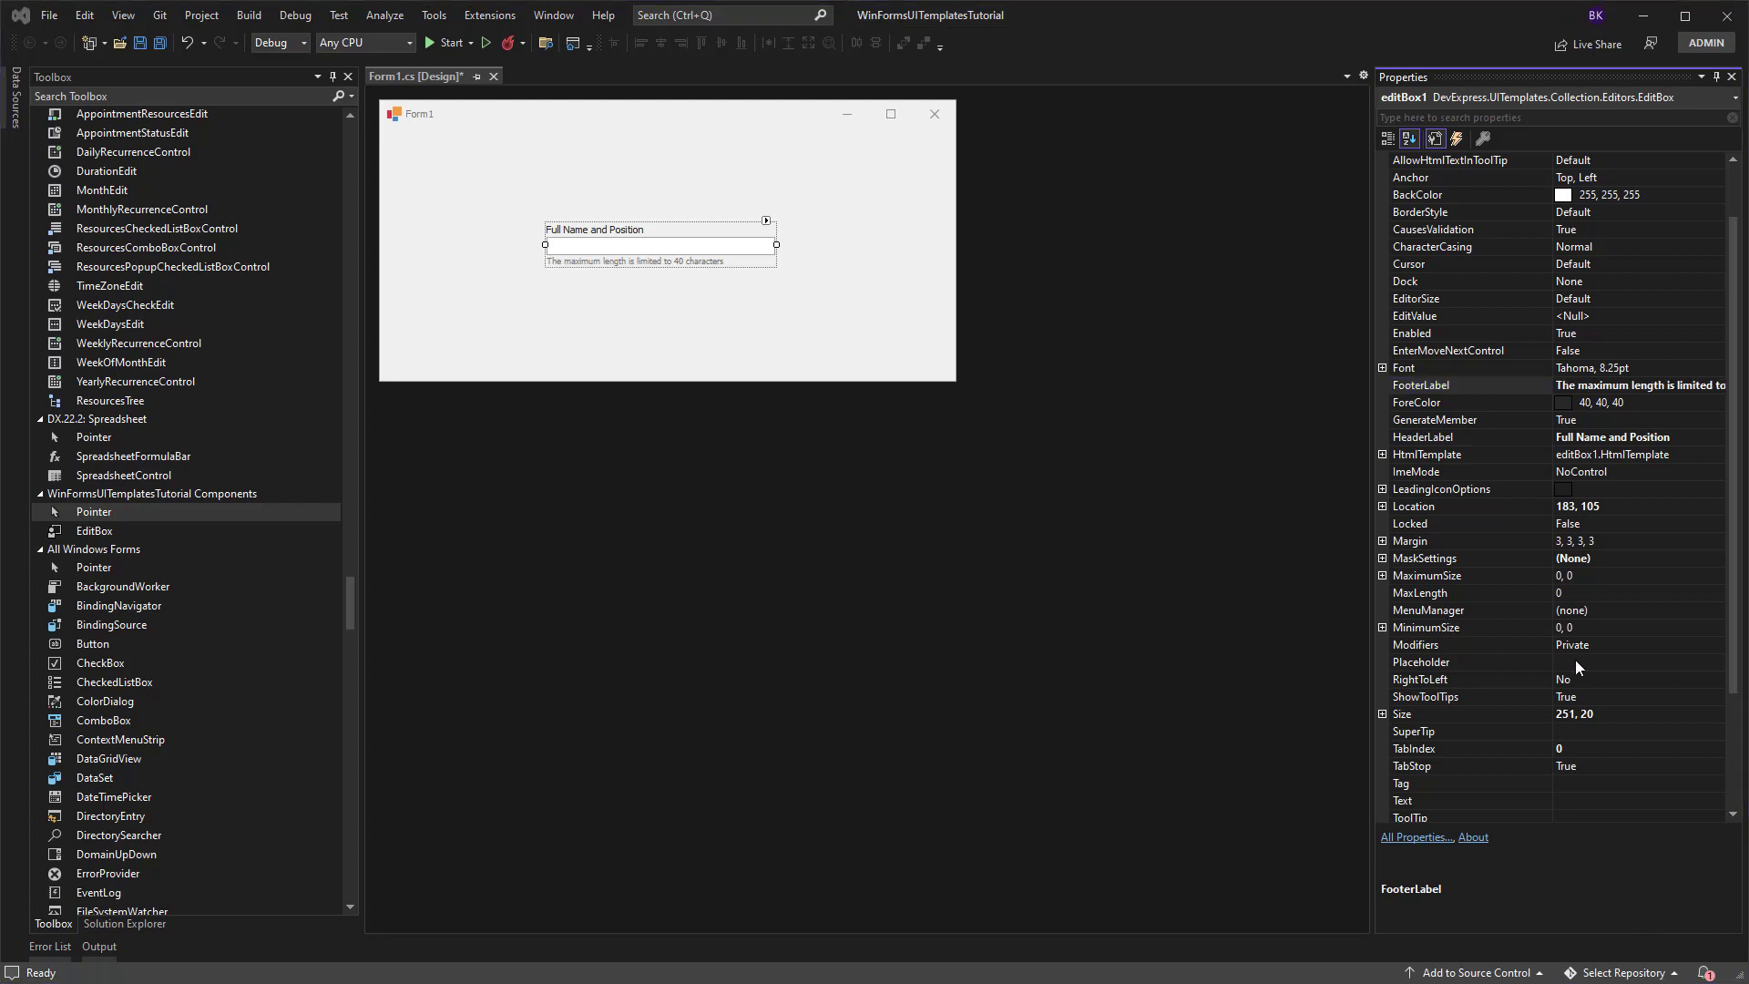
click(1423, 661)
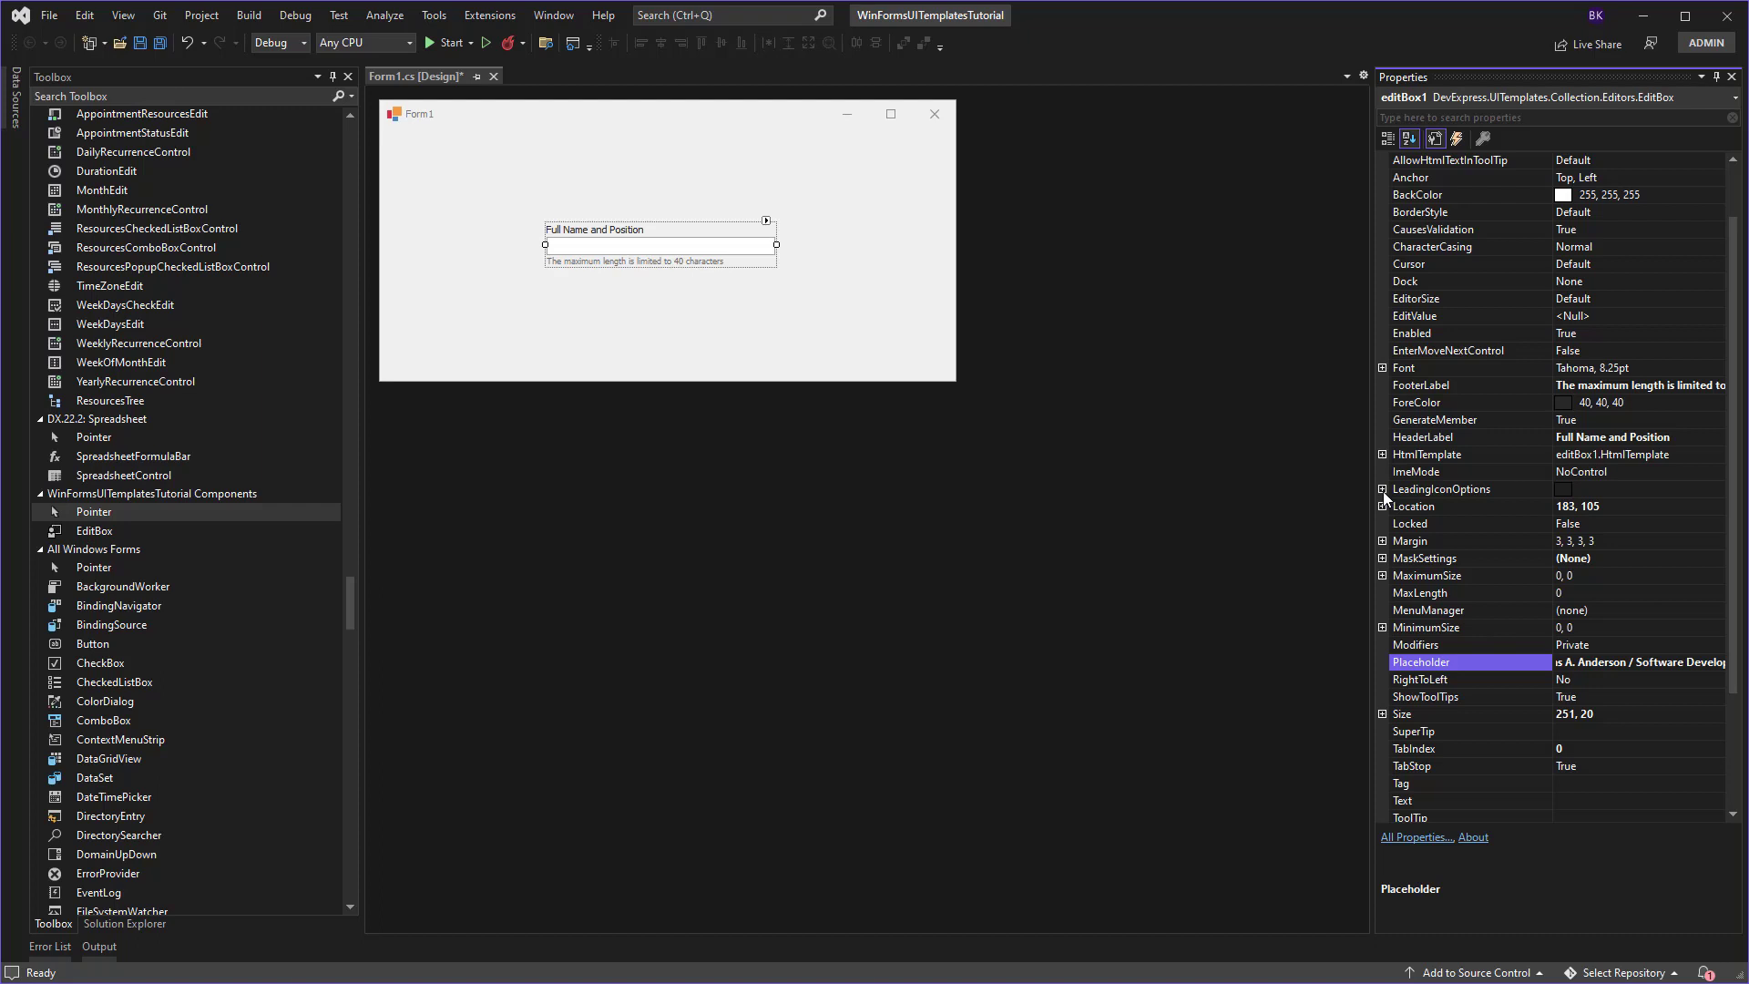
Step: Begin choosing an SvgImage under LeadingIconOptions for the edit box
click(1383, 489)
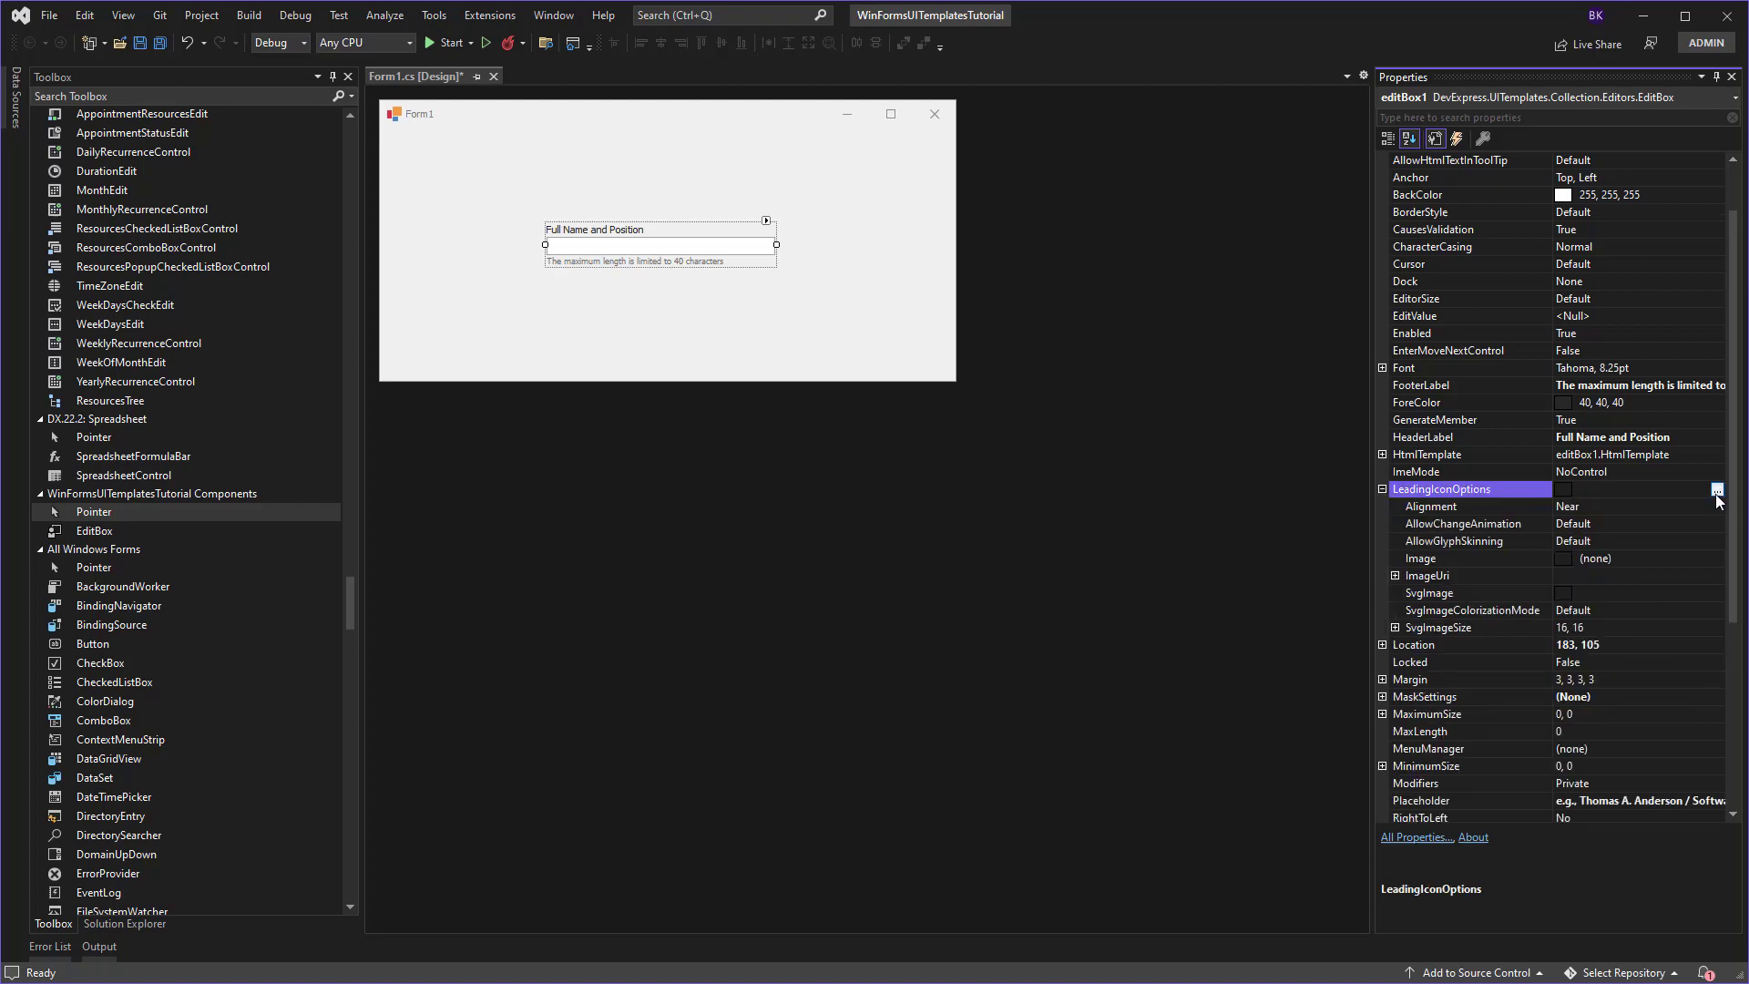
click(1716, 492)
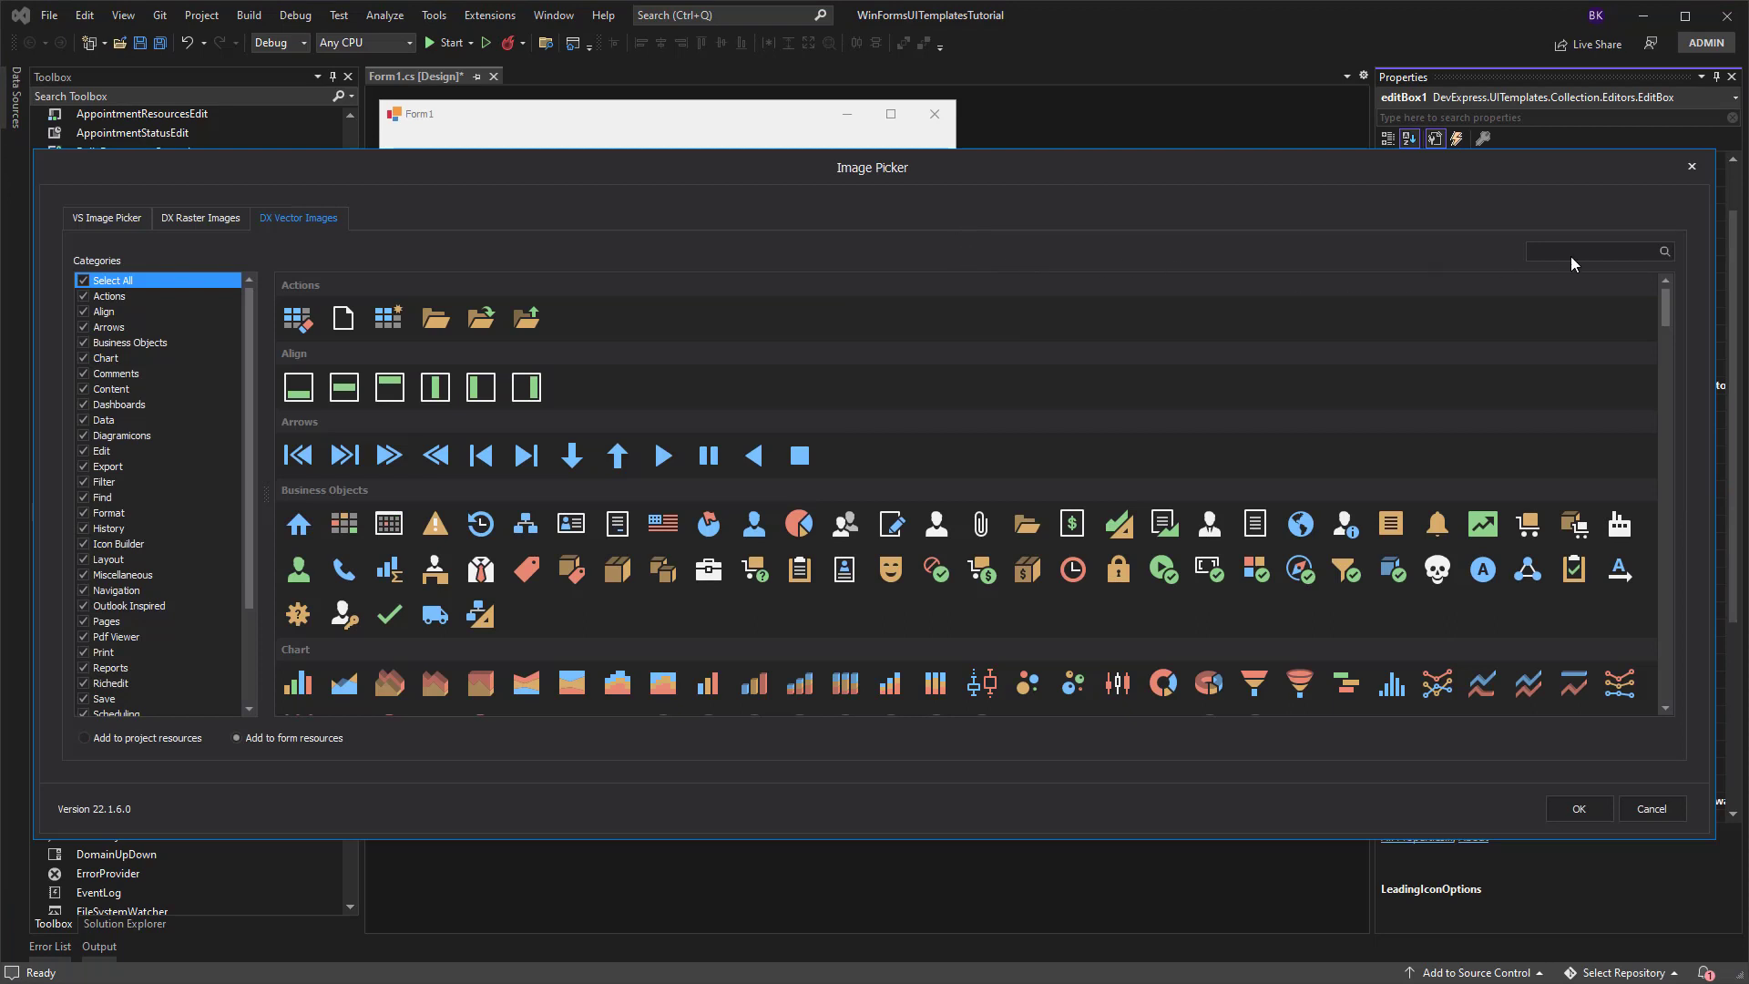
Step: Pick the first 'card' DX vector image as the edit box's leading icon
text(card)
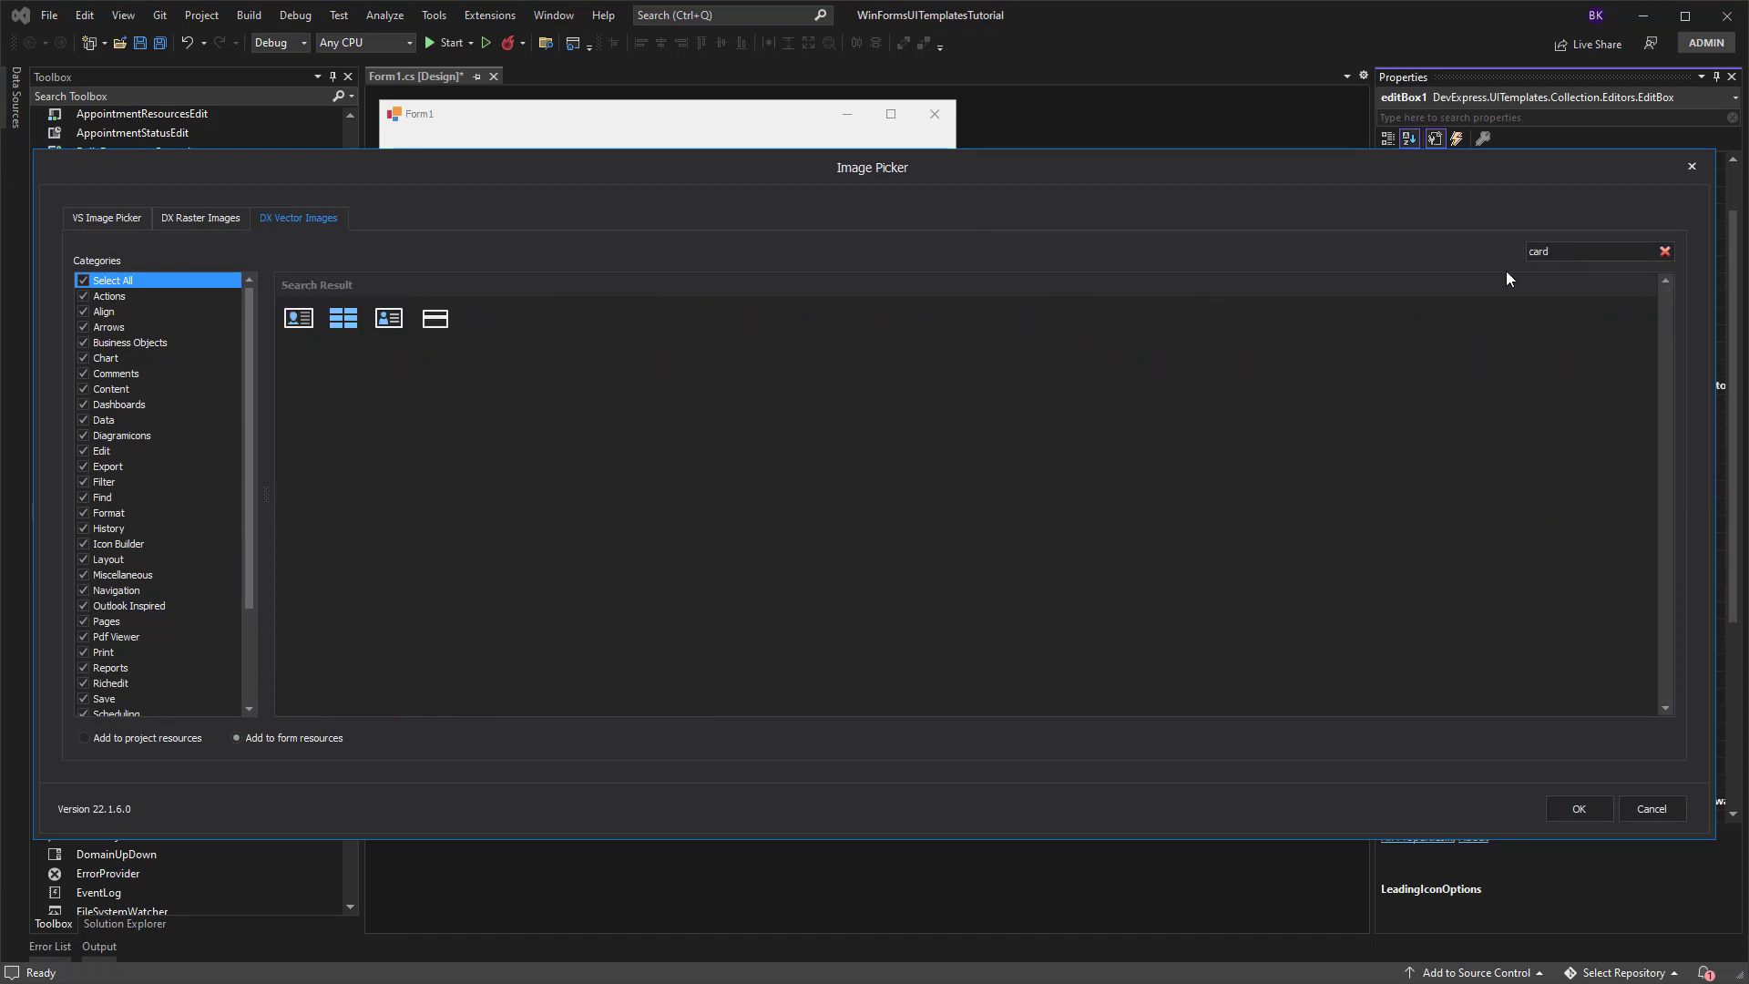
click(297, 317)
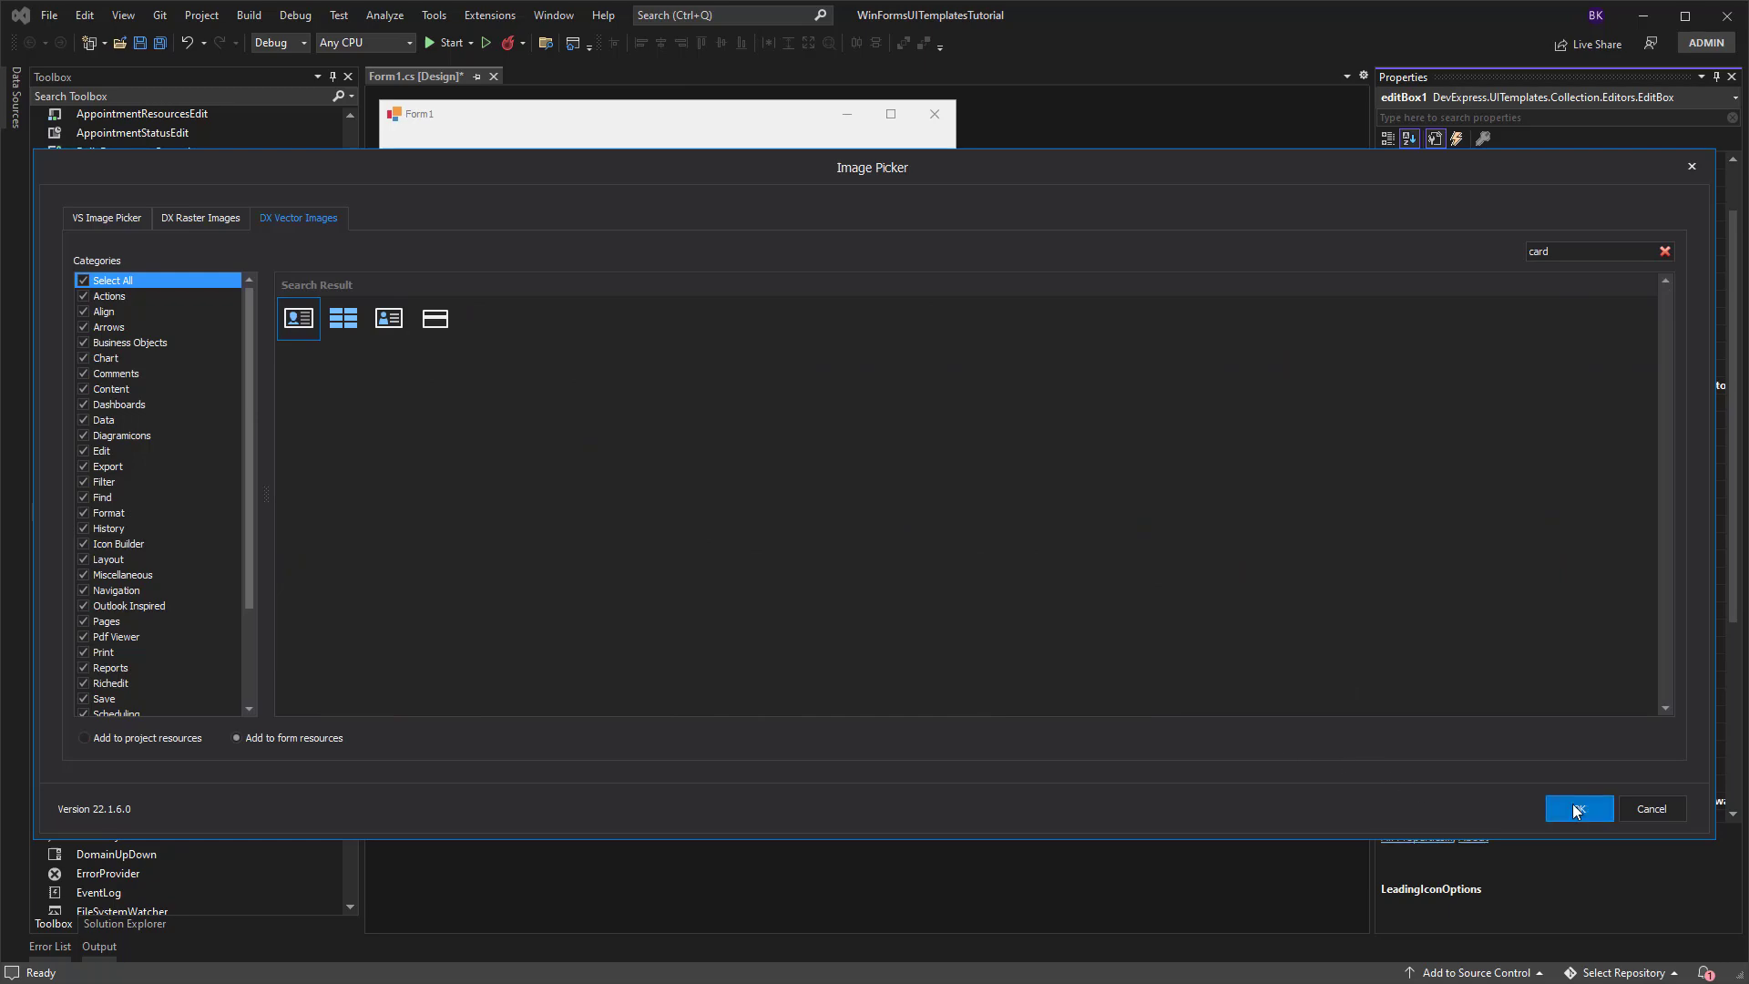
click(1578, 809)
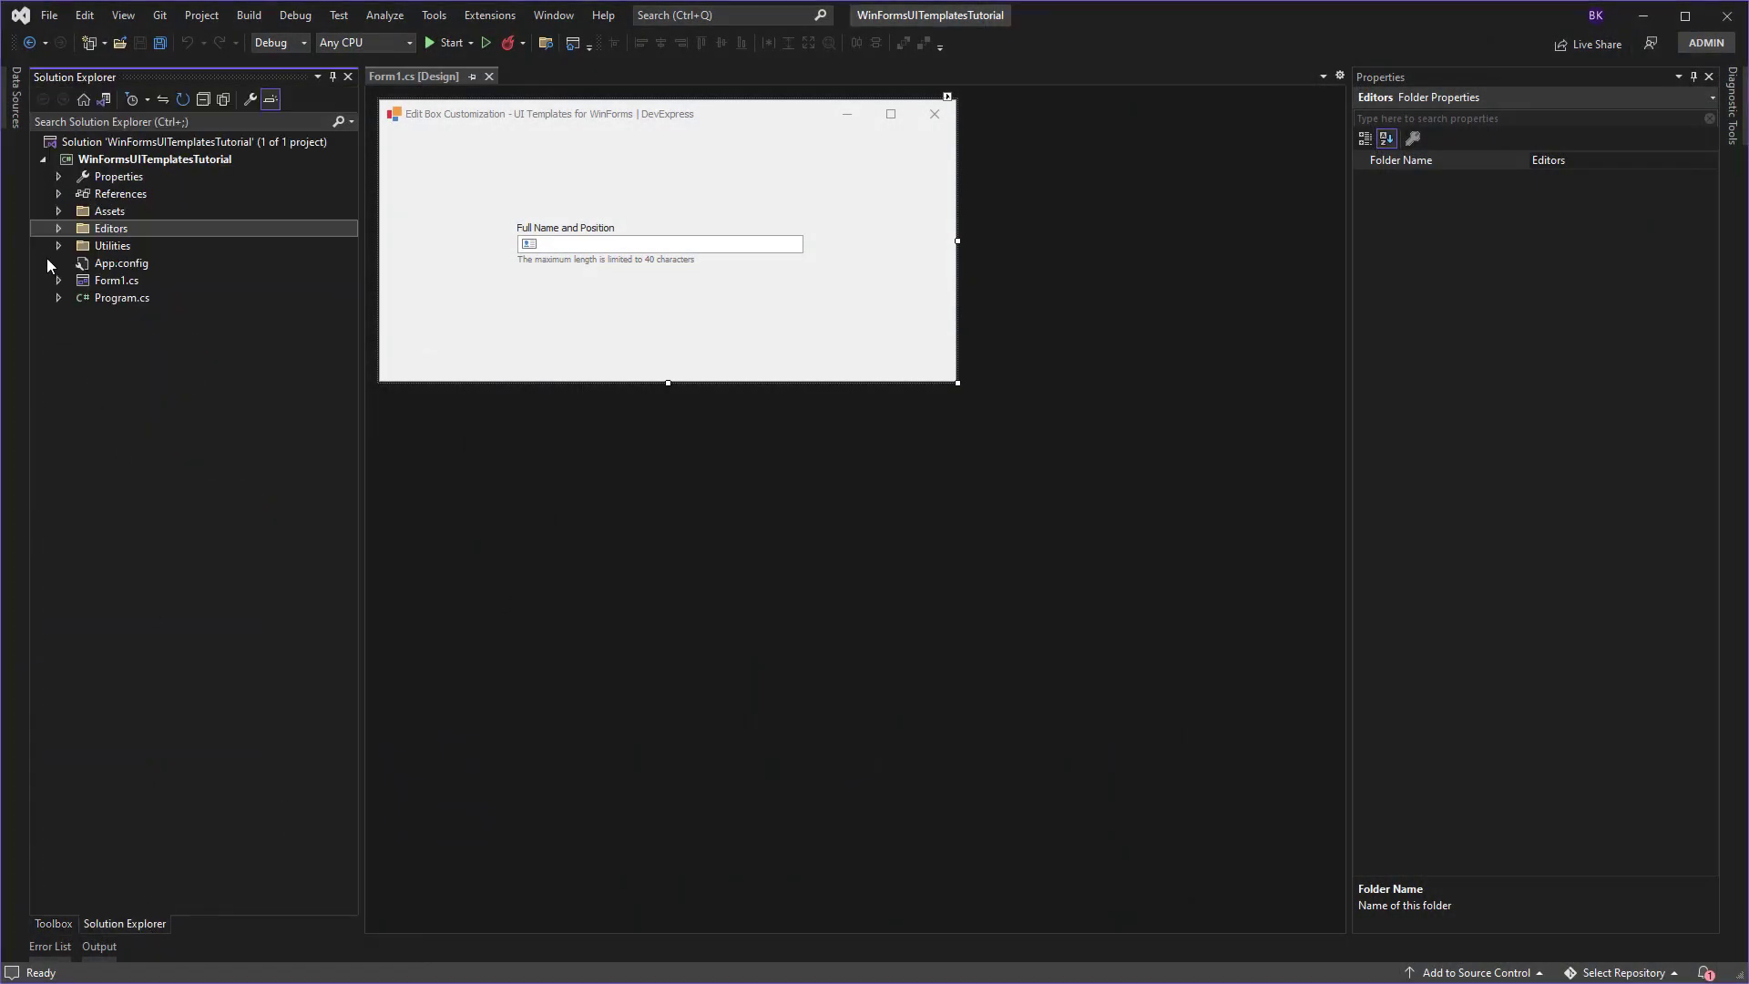
Step: Open EditBox.cs from the Editors folder to view the TextLengthIndicator property
click(58, 230)
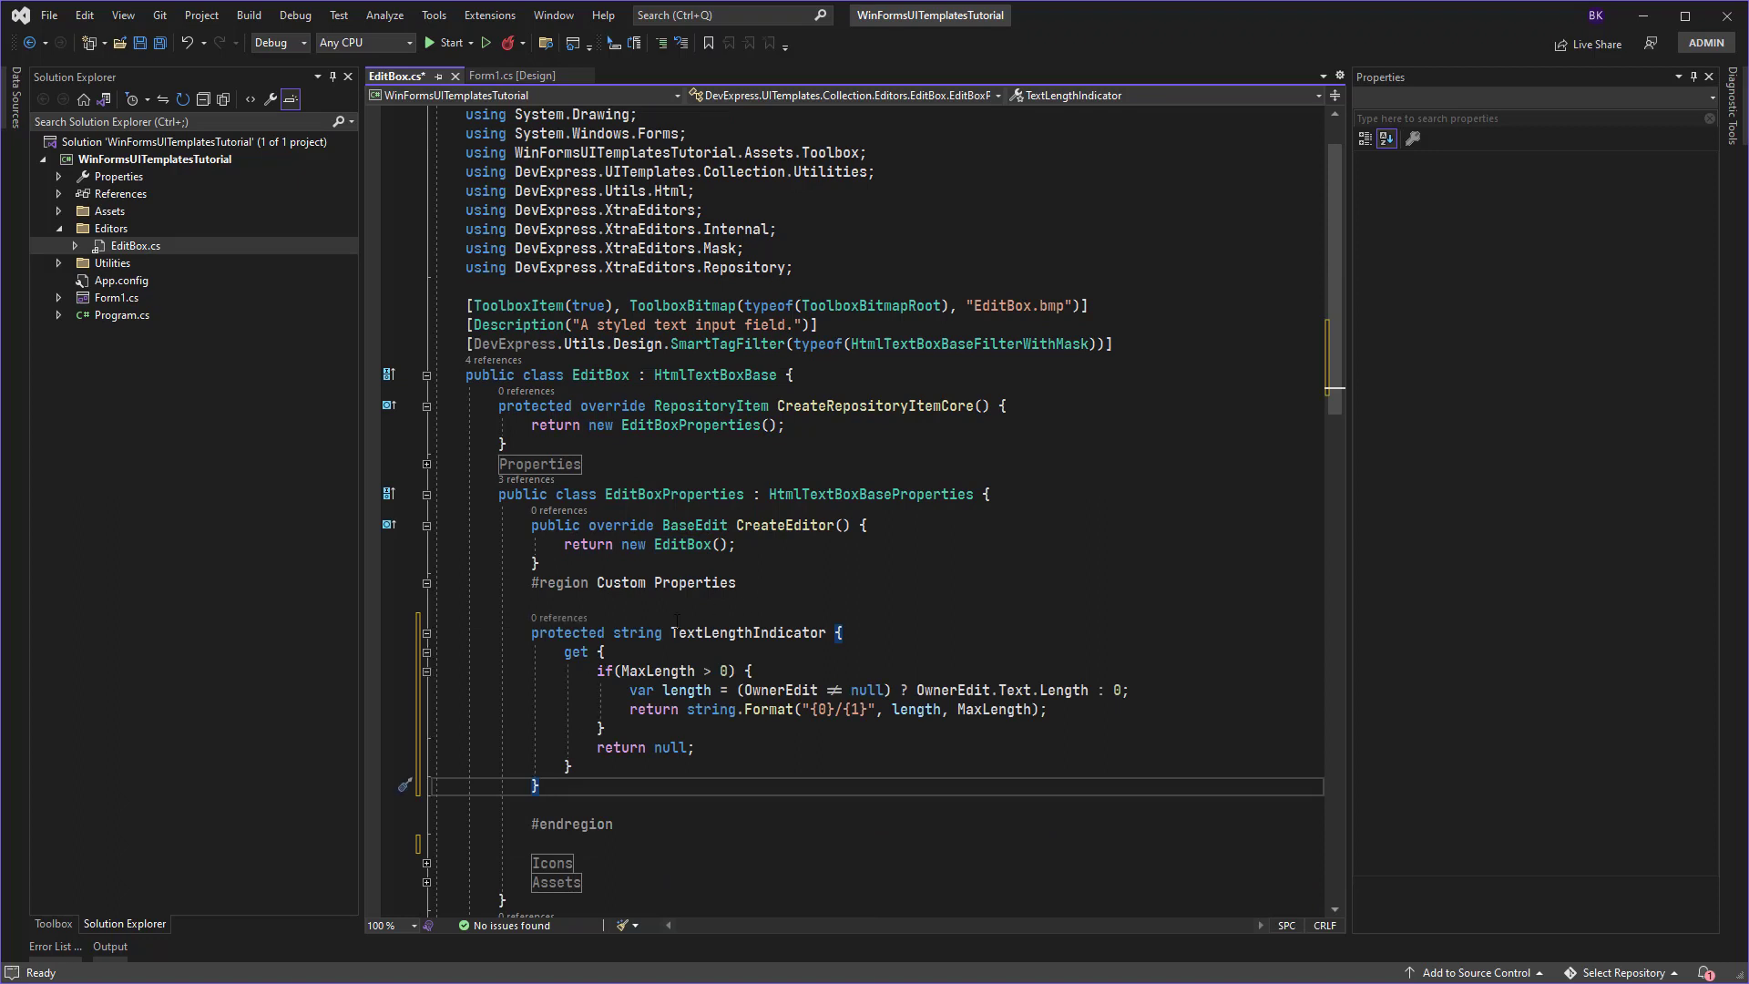
Step: Add a GetPartText override returning TextLengthIndicator, save EditBox.cs and return to the designer
double_click(747, 632)
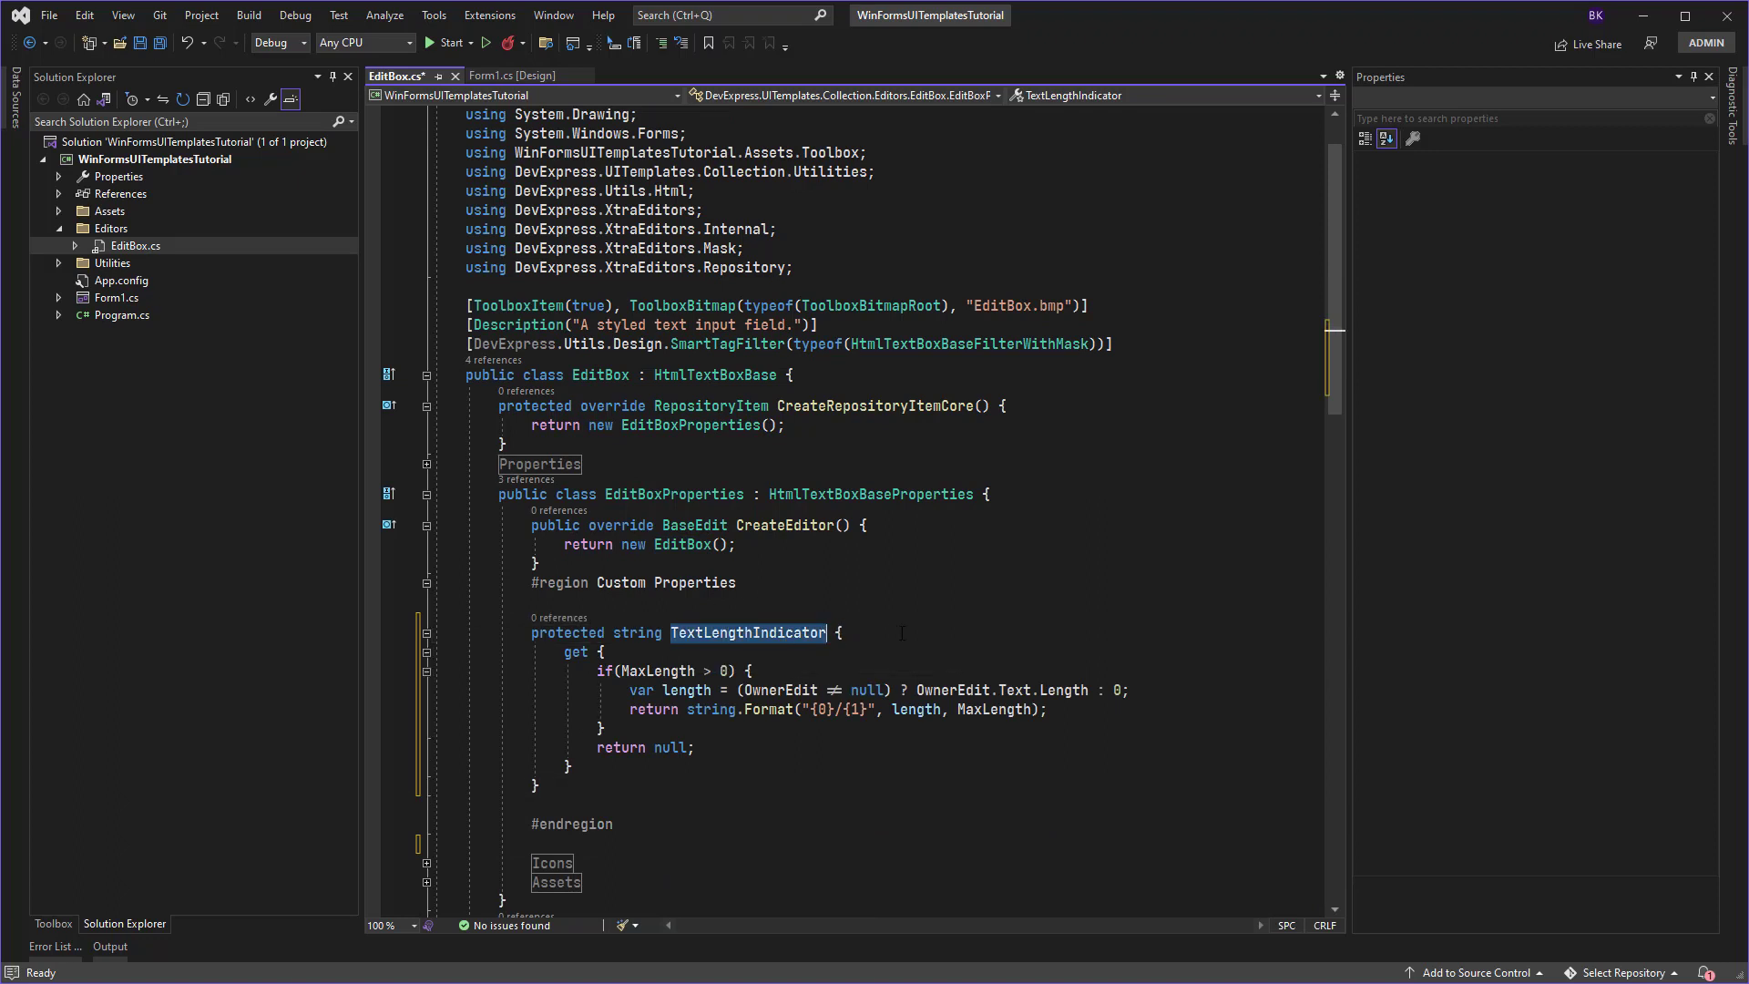
click(838, 632)
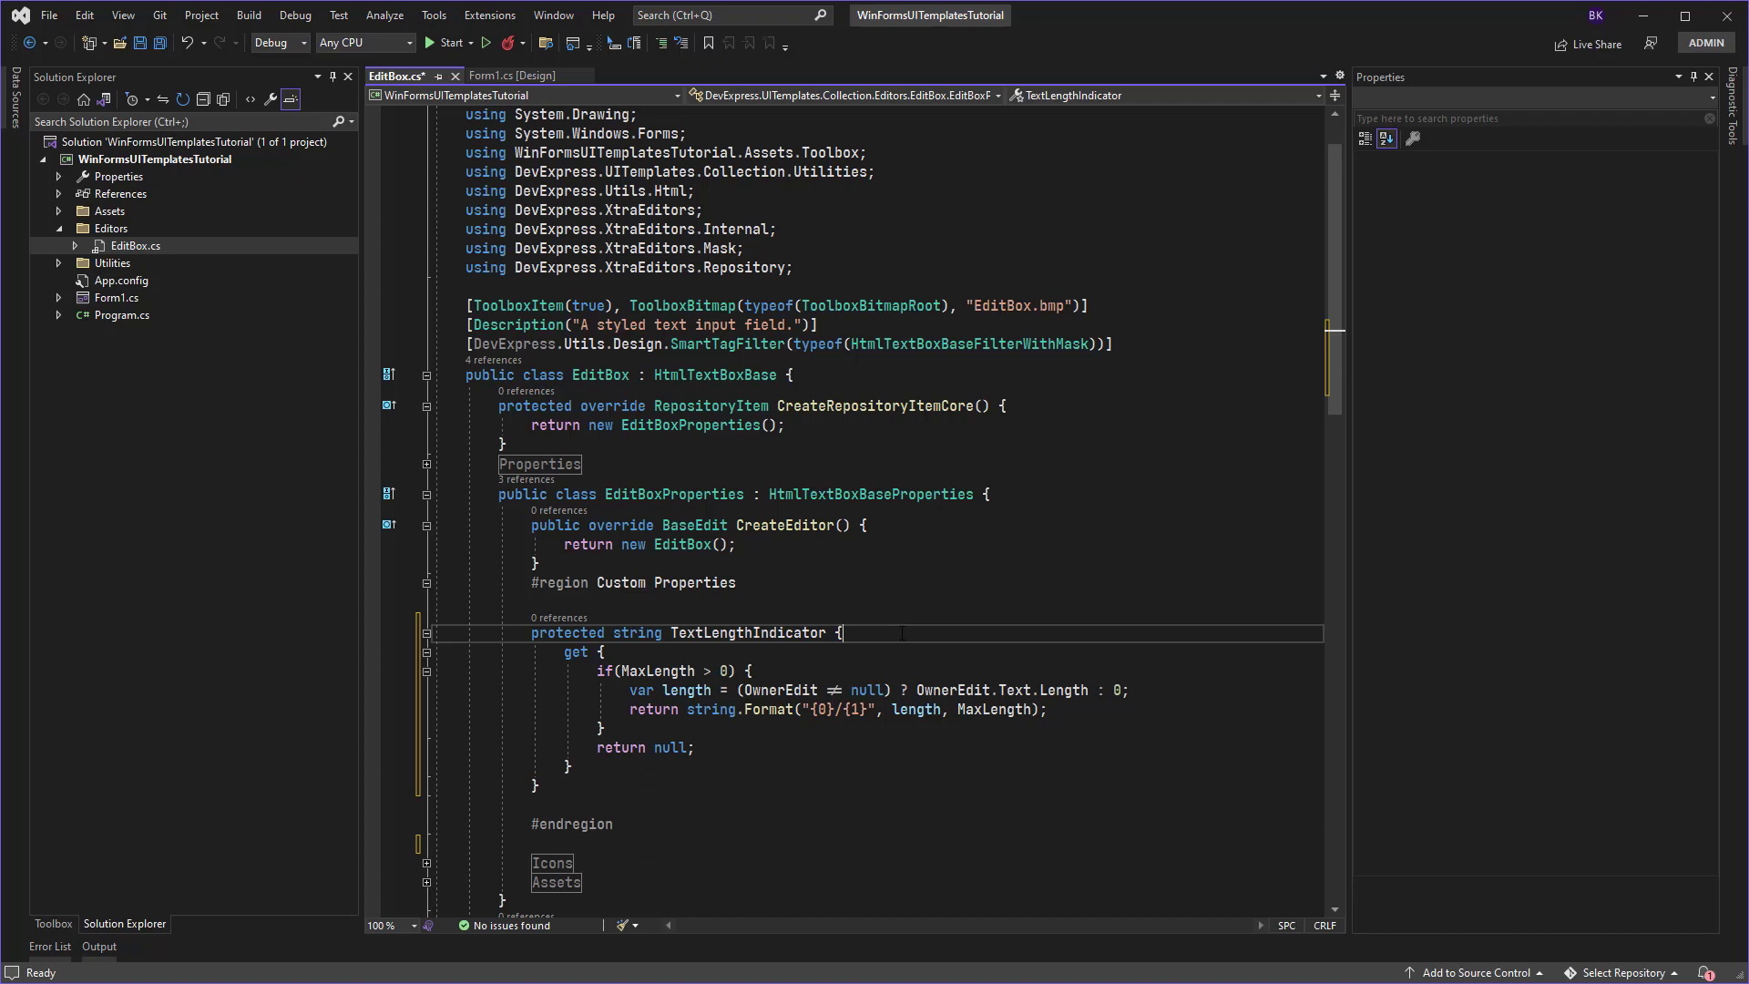
mouse_move(732, 798)
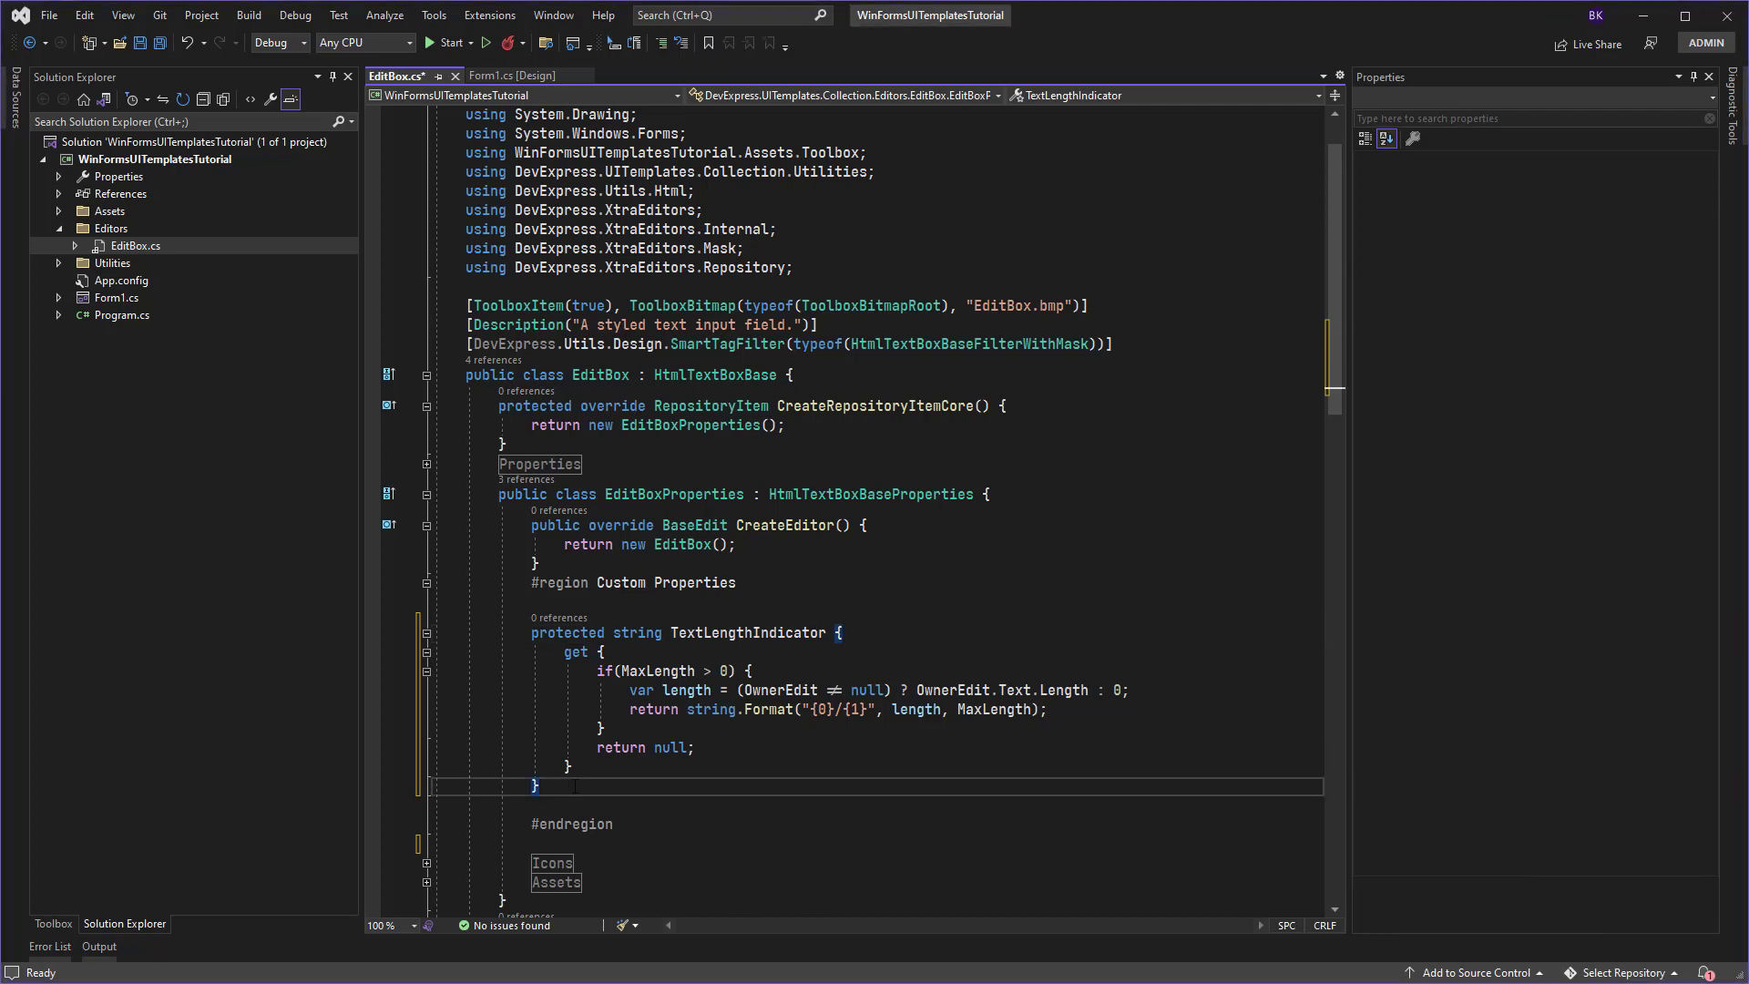
scroll(down, 3)
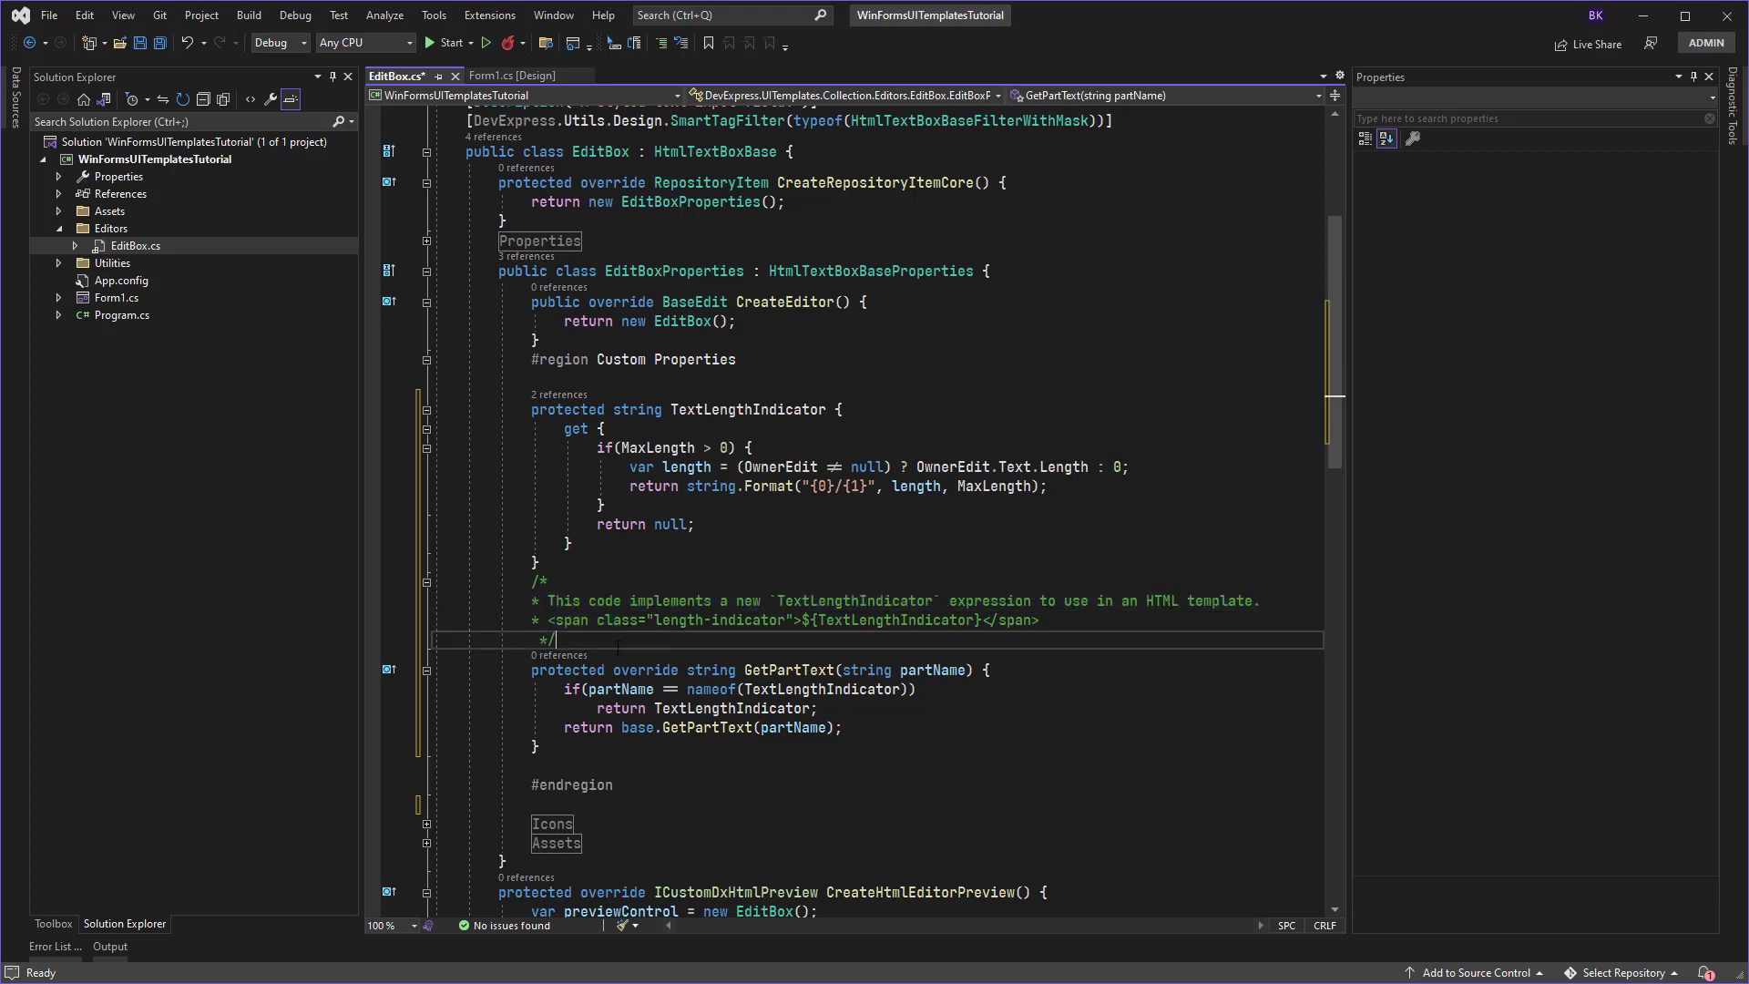
key(ctrl+s)
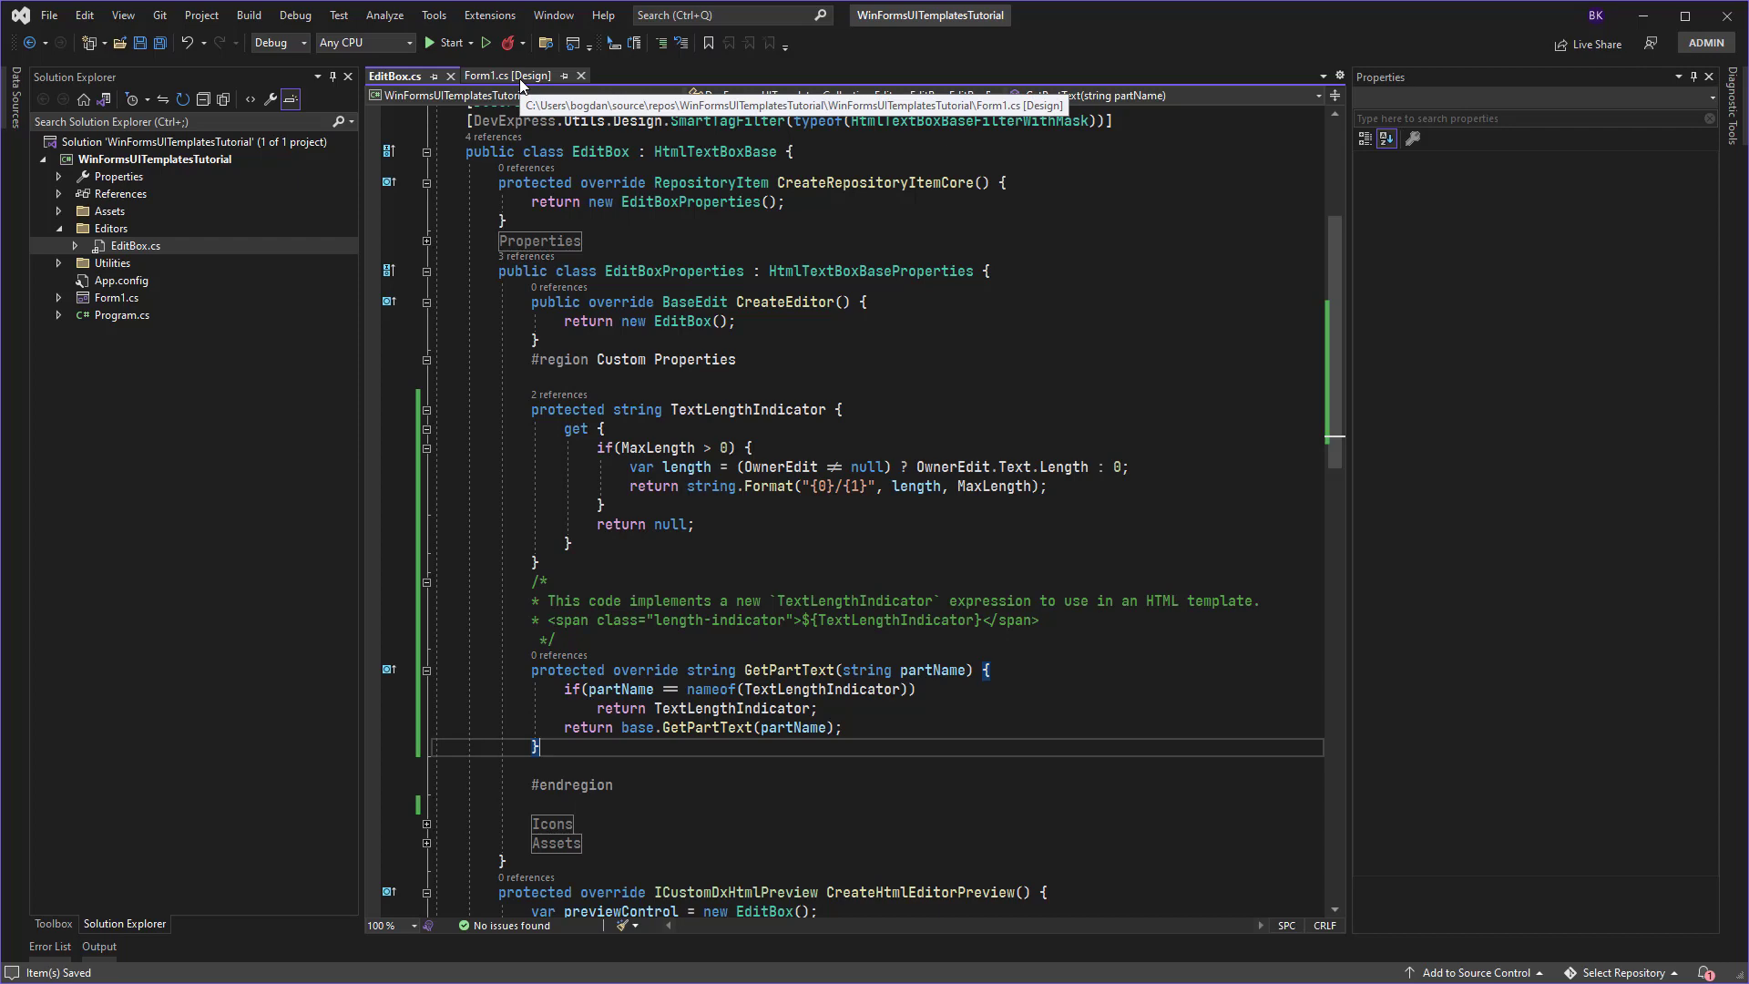
click(506, 76)
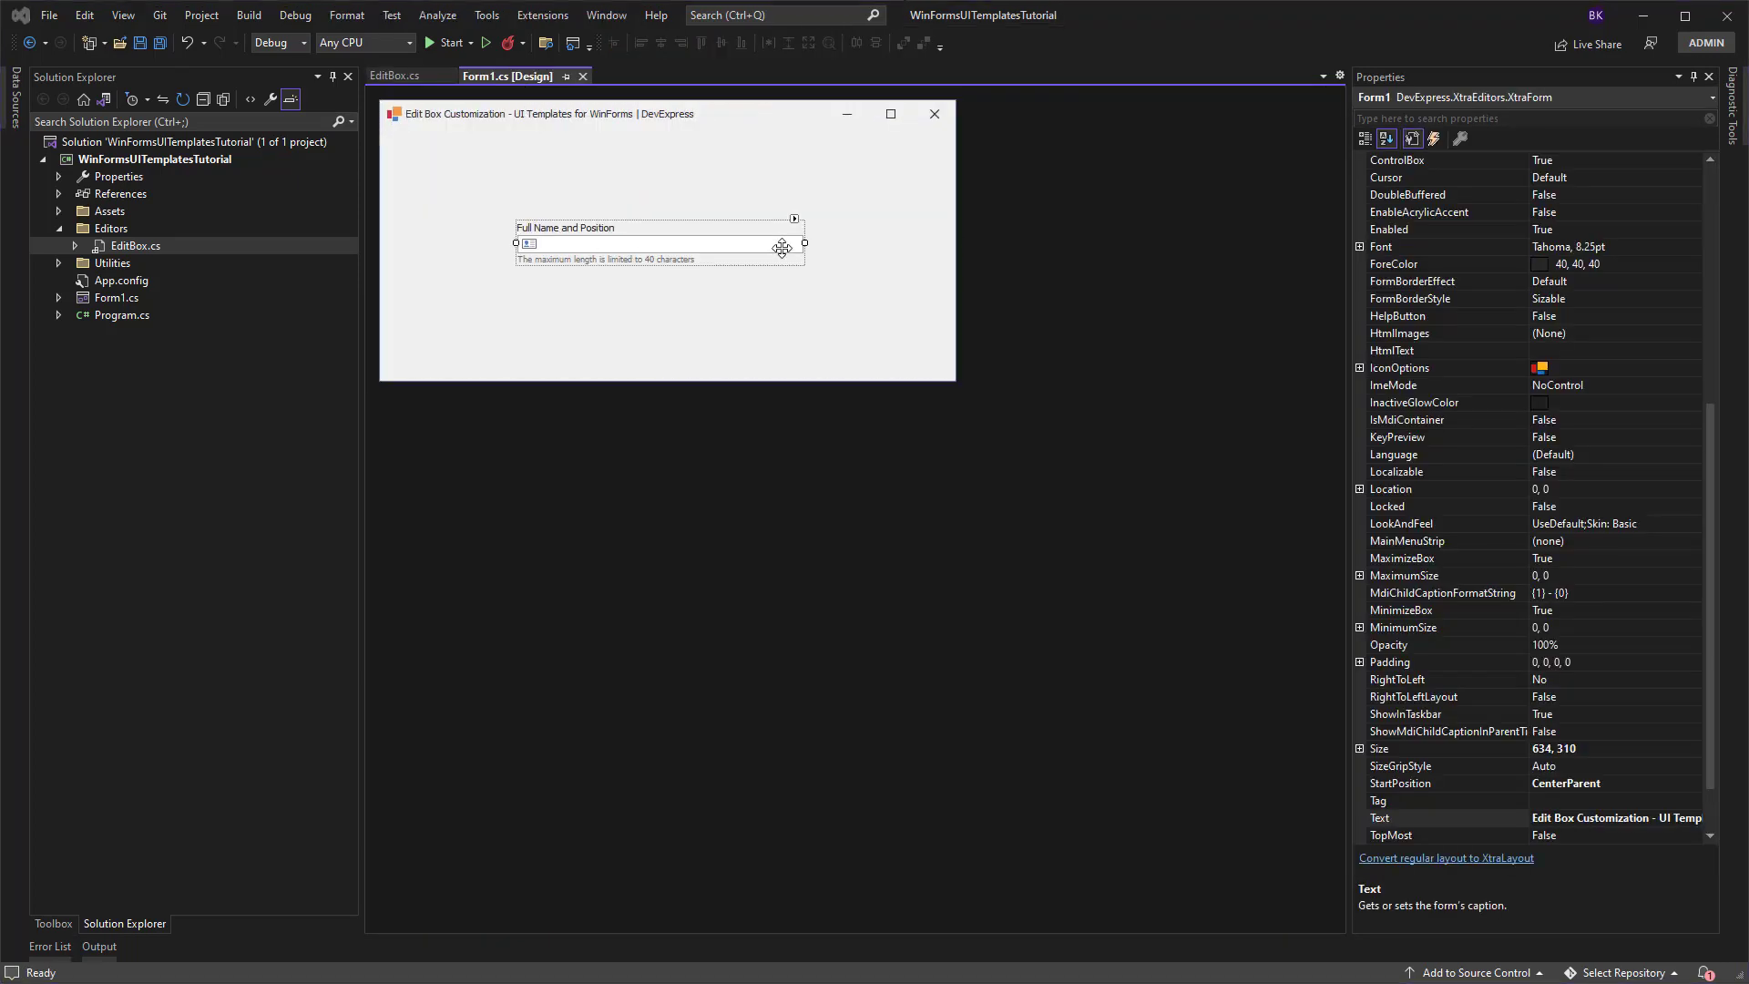
Step: Open the edit box's HTML template editor via its smart tag
click(793, 218)
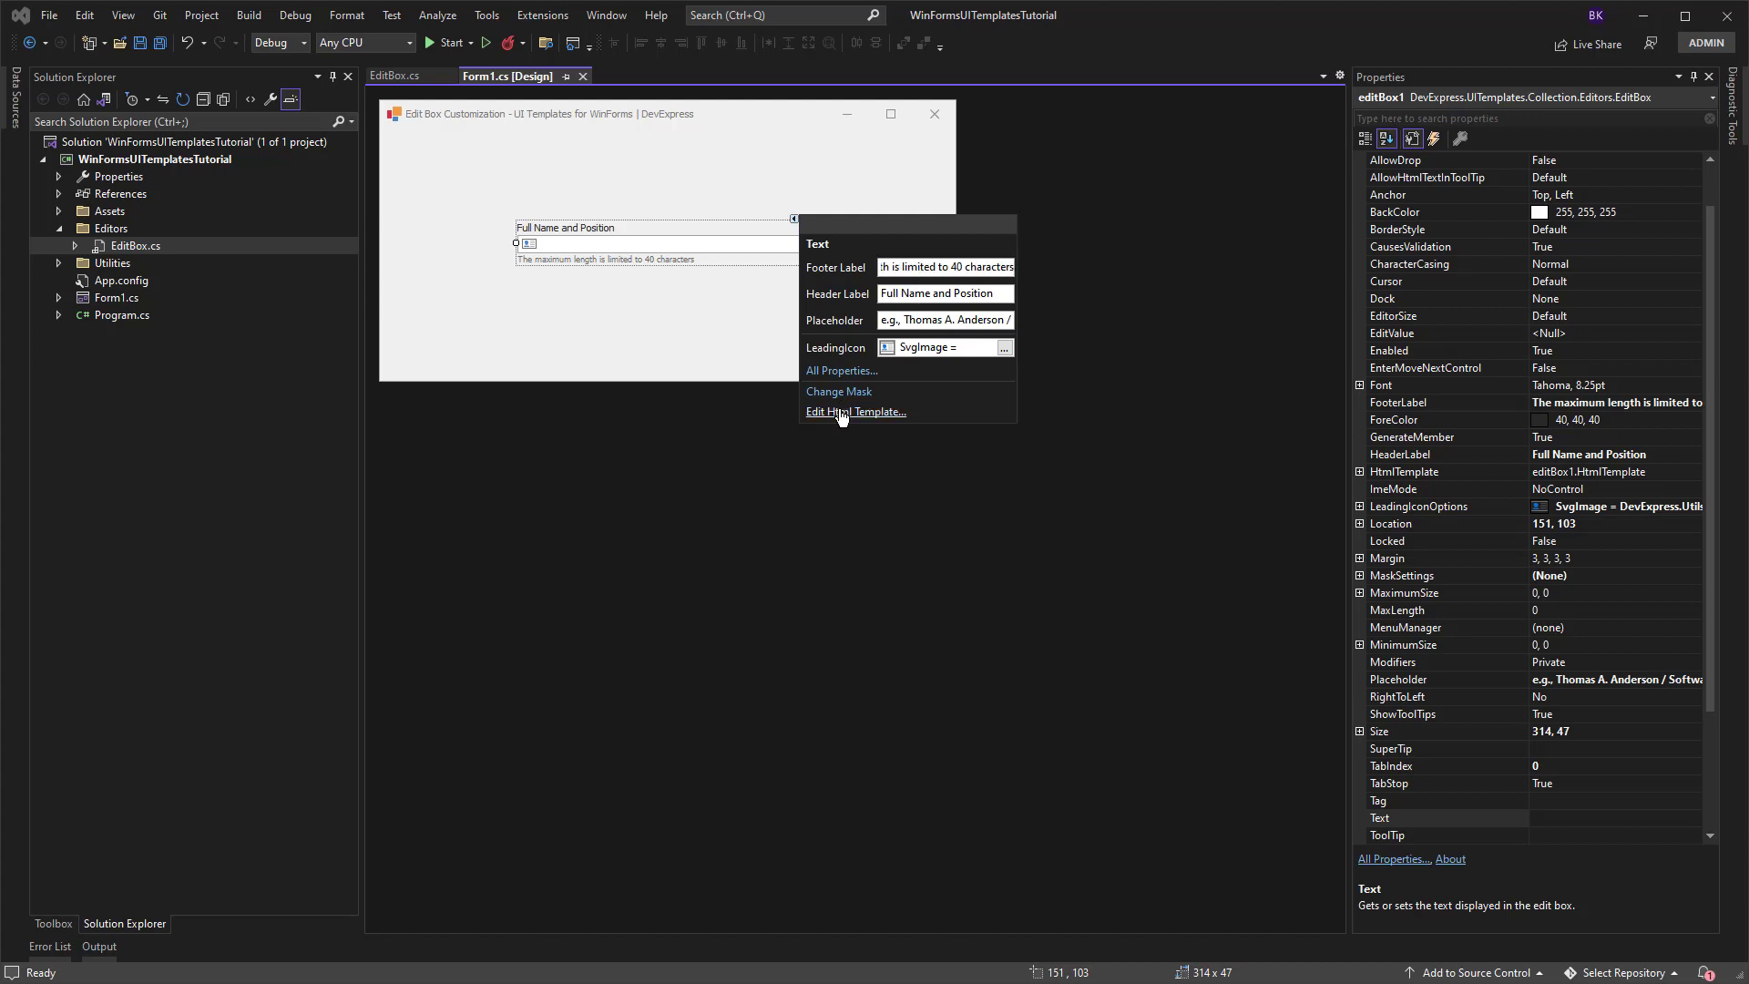
click(857, 411)
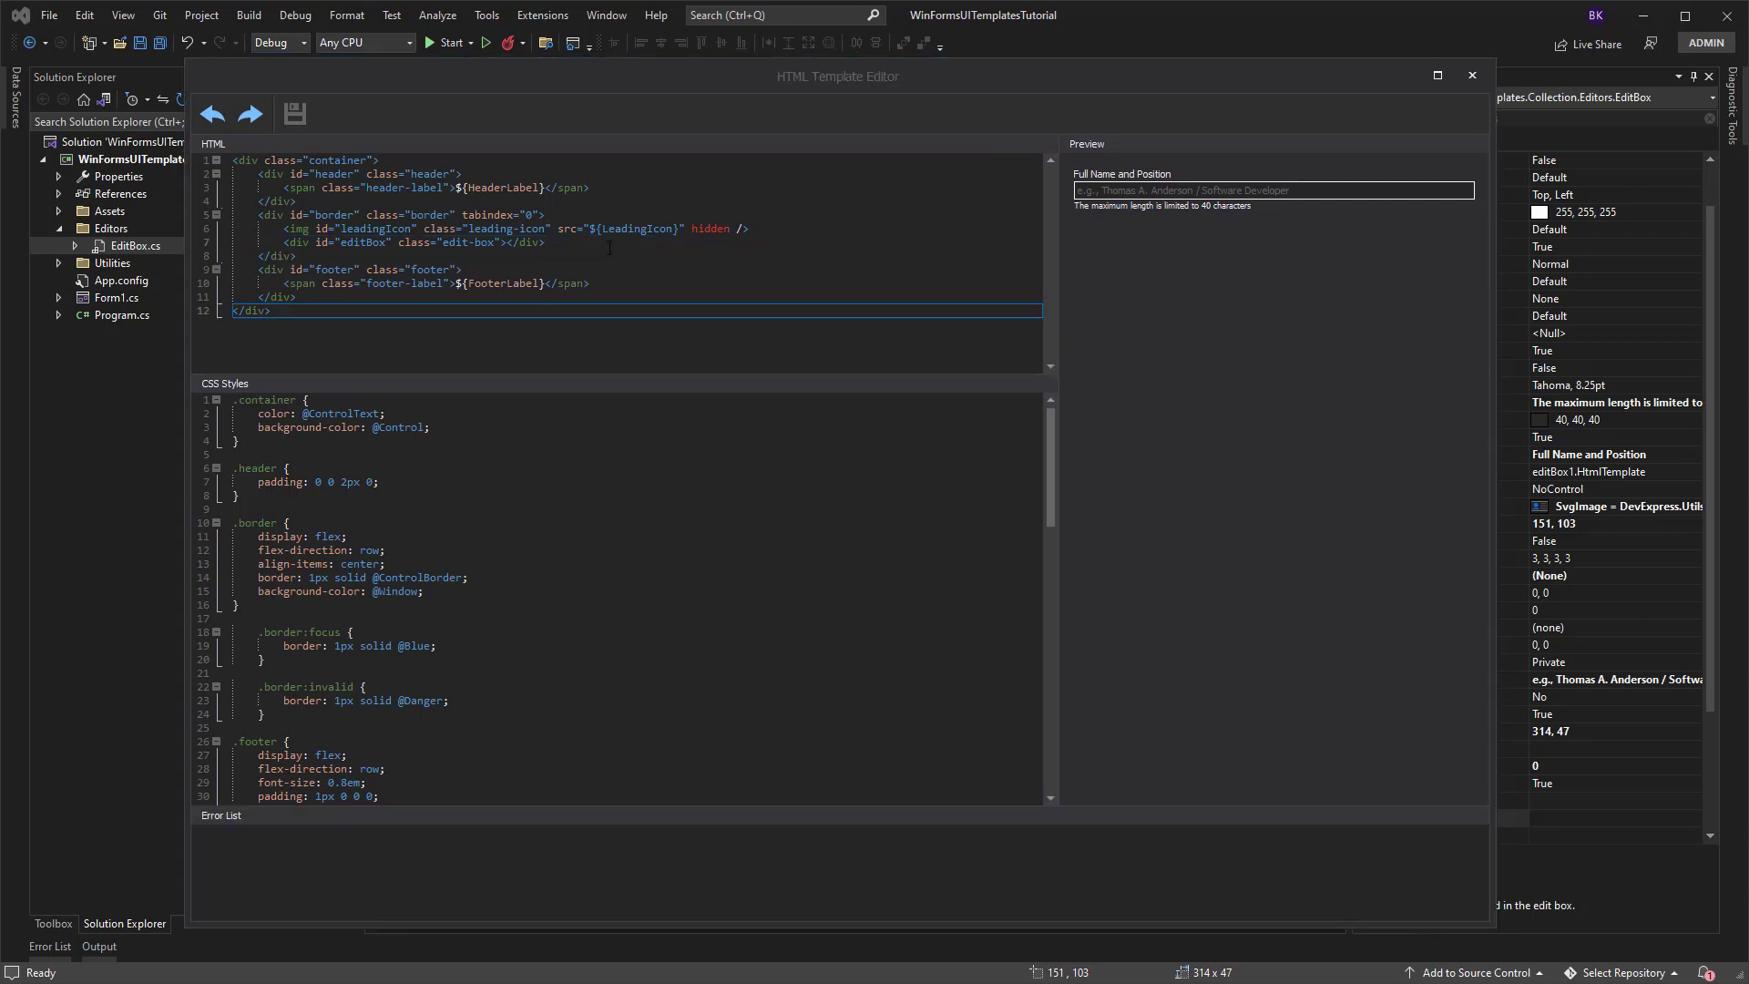
Step: Insert a length-indicator span showing ${TextLengthIndicator} after the edit-box div and save the template
text(<span class="length-indicator">${TextLengthIndicator}</span>)
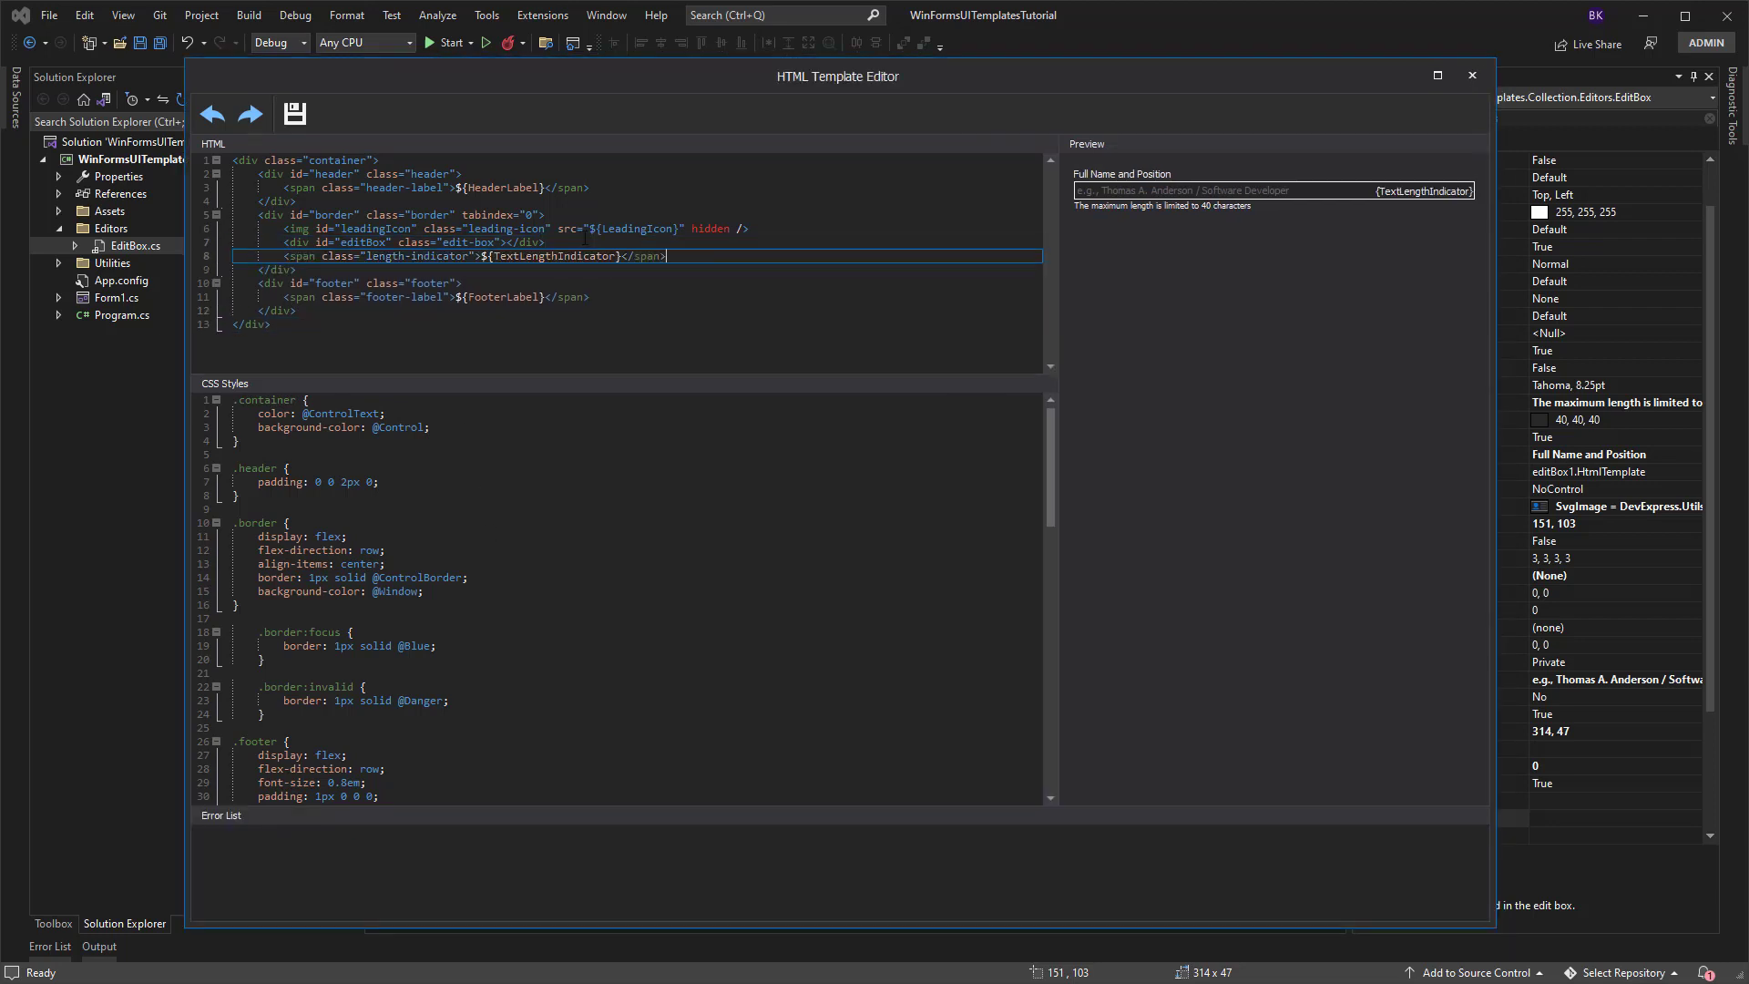
click(312, 563)
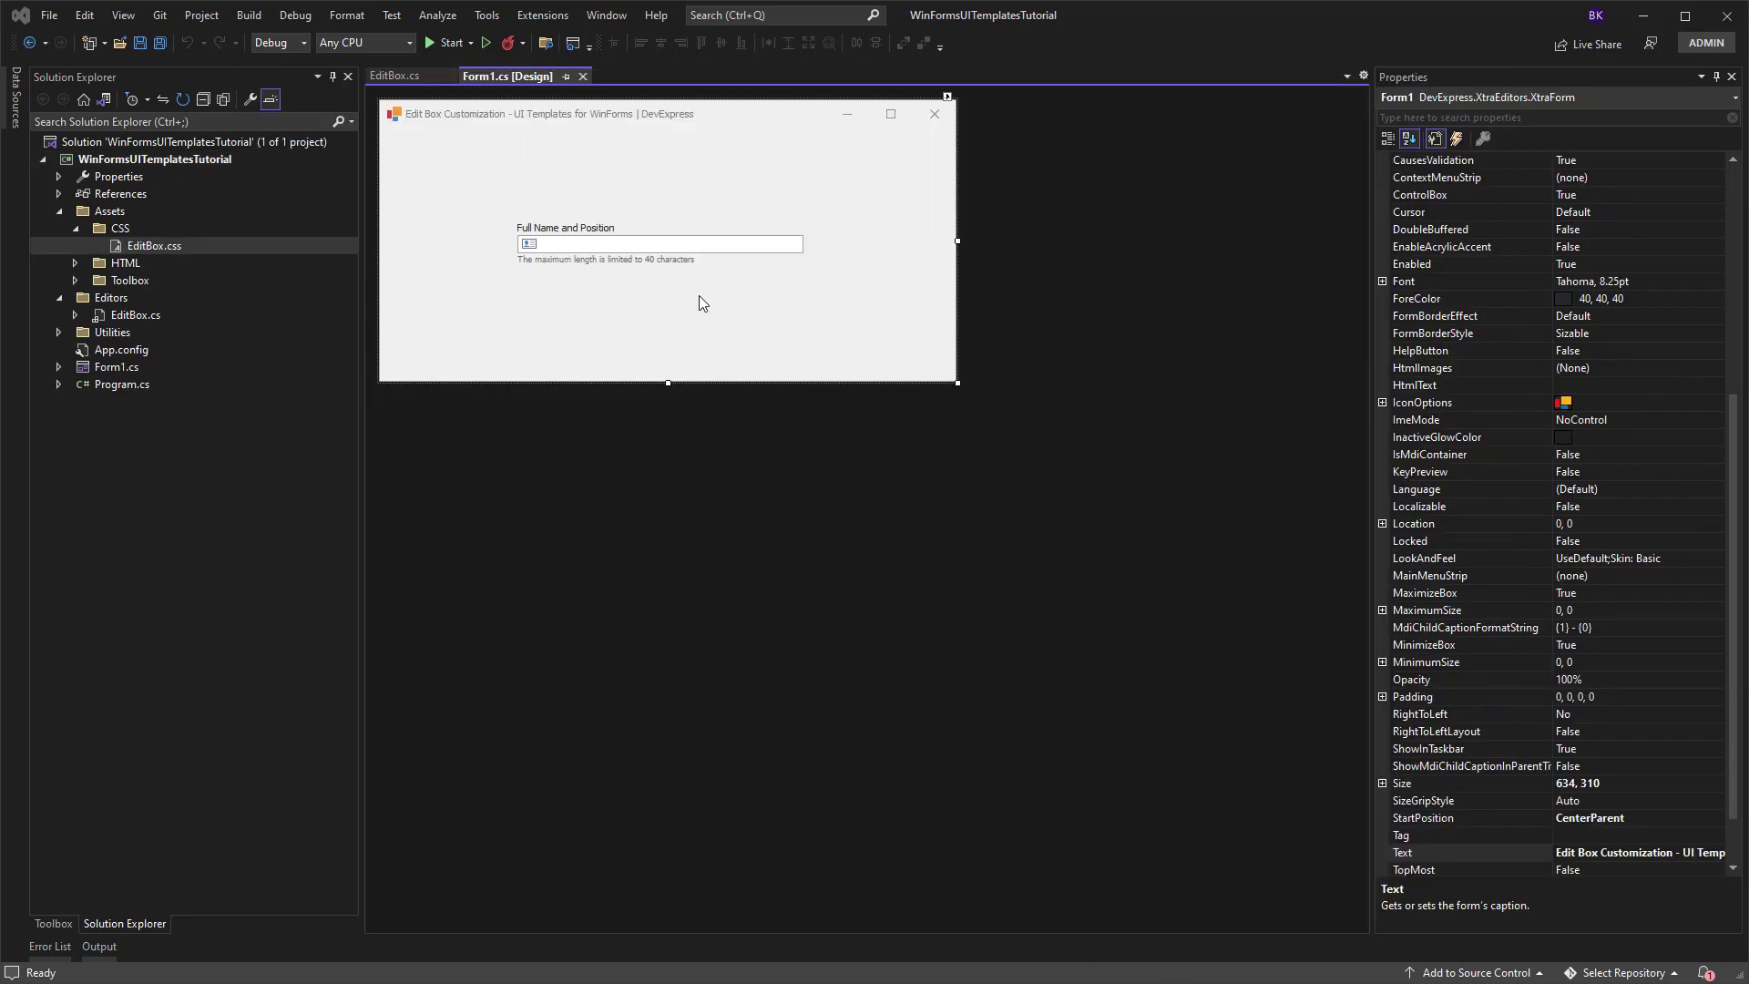
Step: Set the edit box's MaxLength to 40 and start the application
click(657, 242)
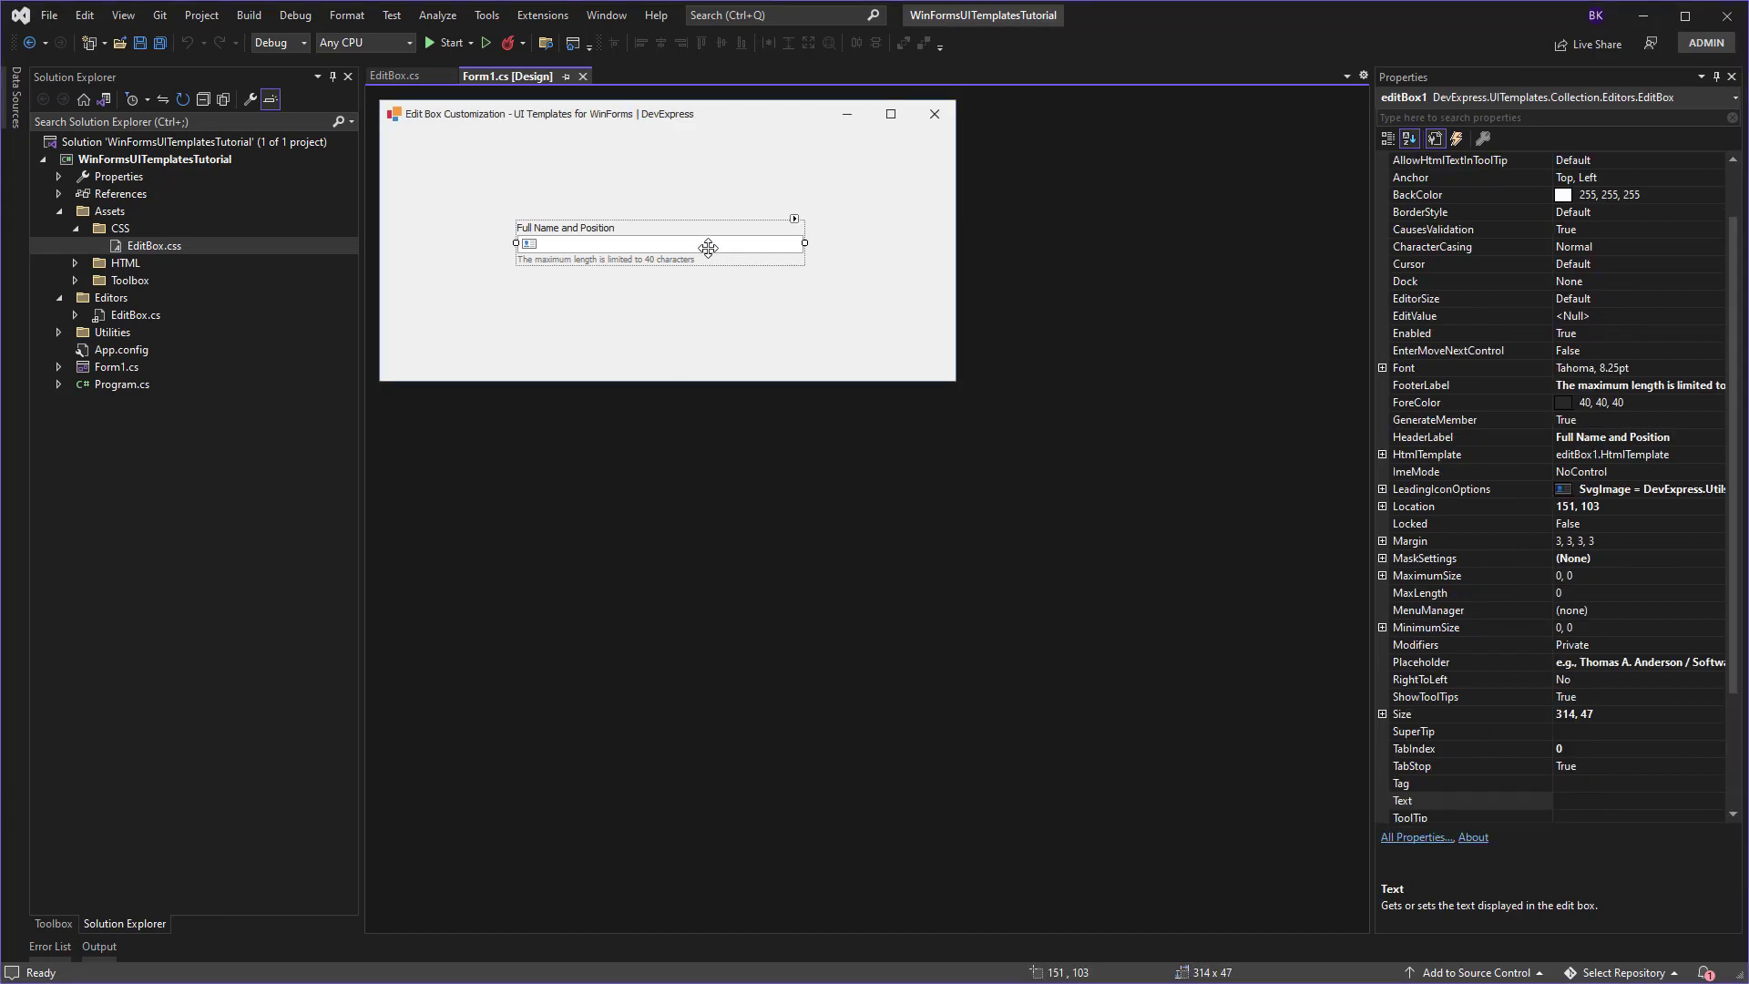
click(1429, 592)
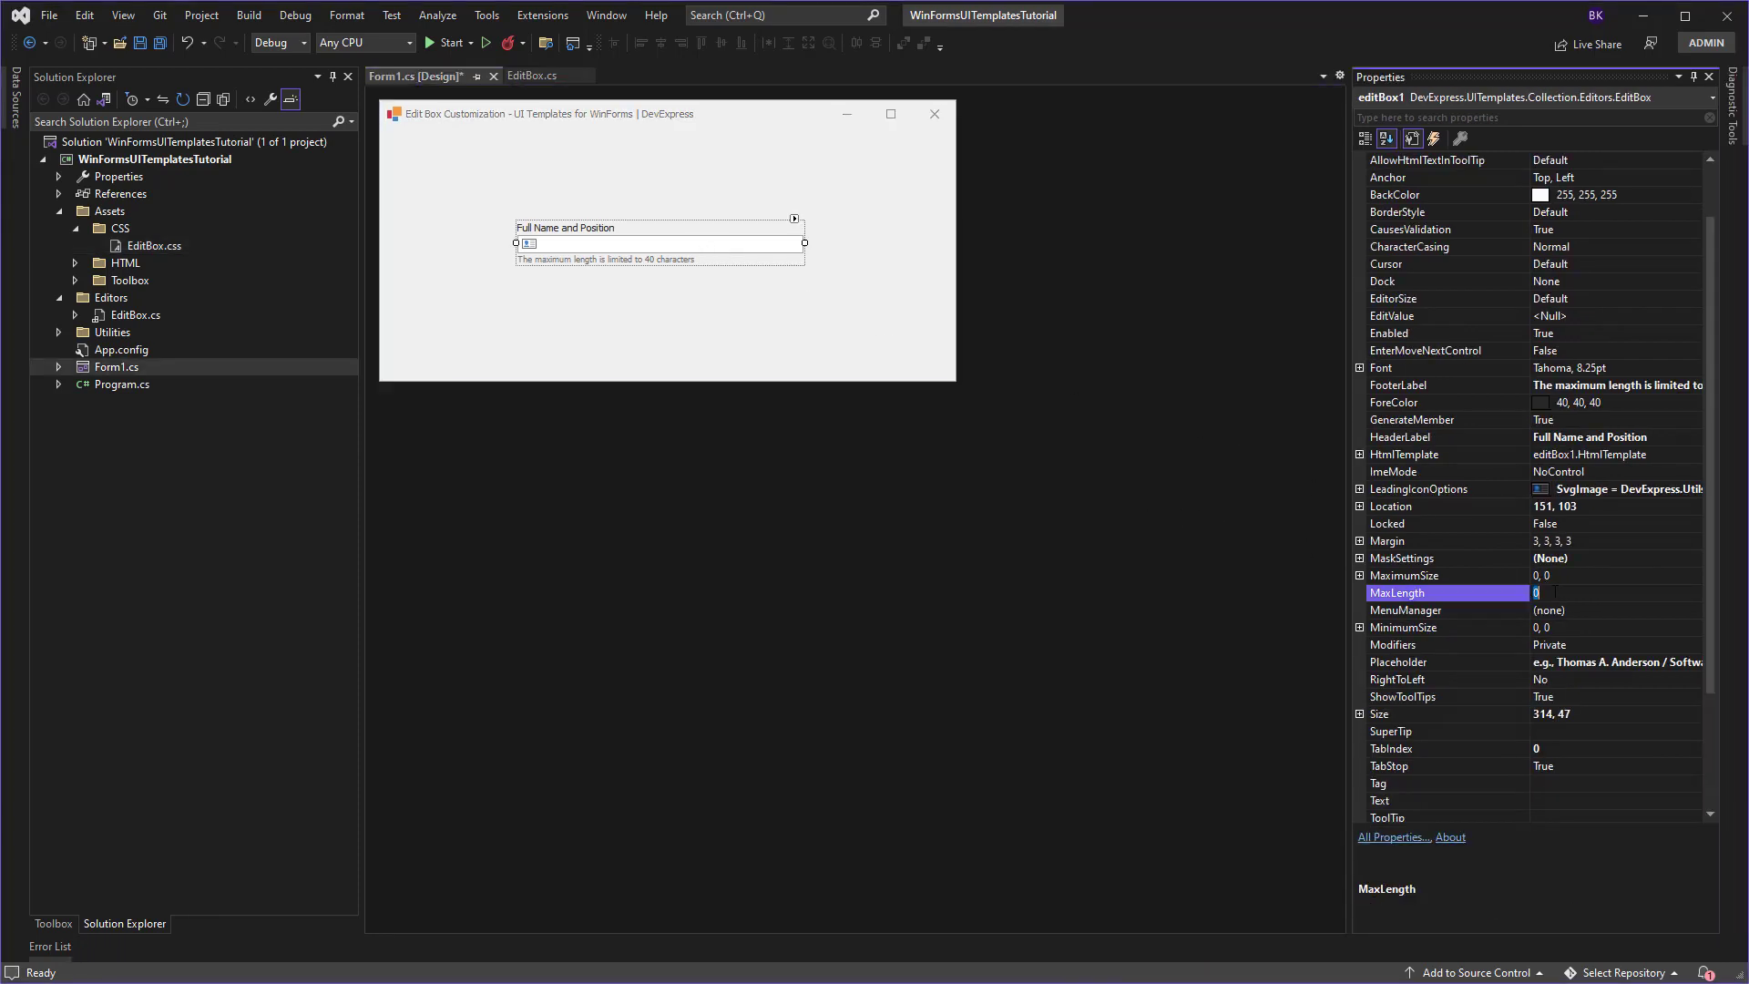
text(40)
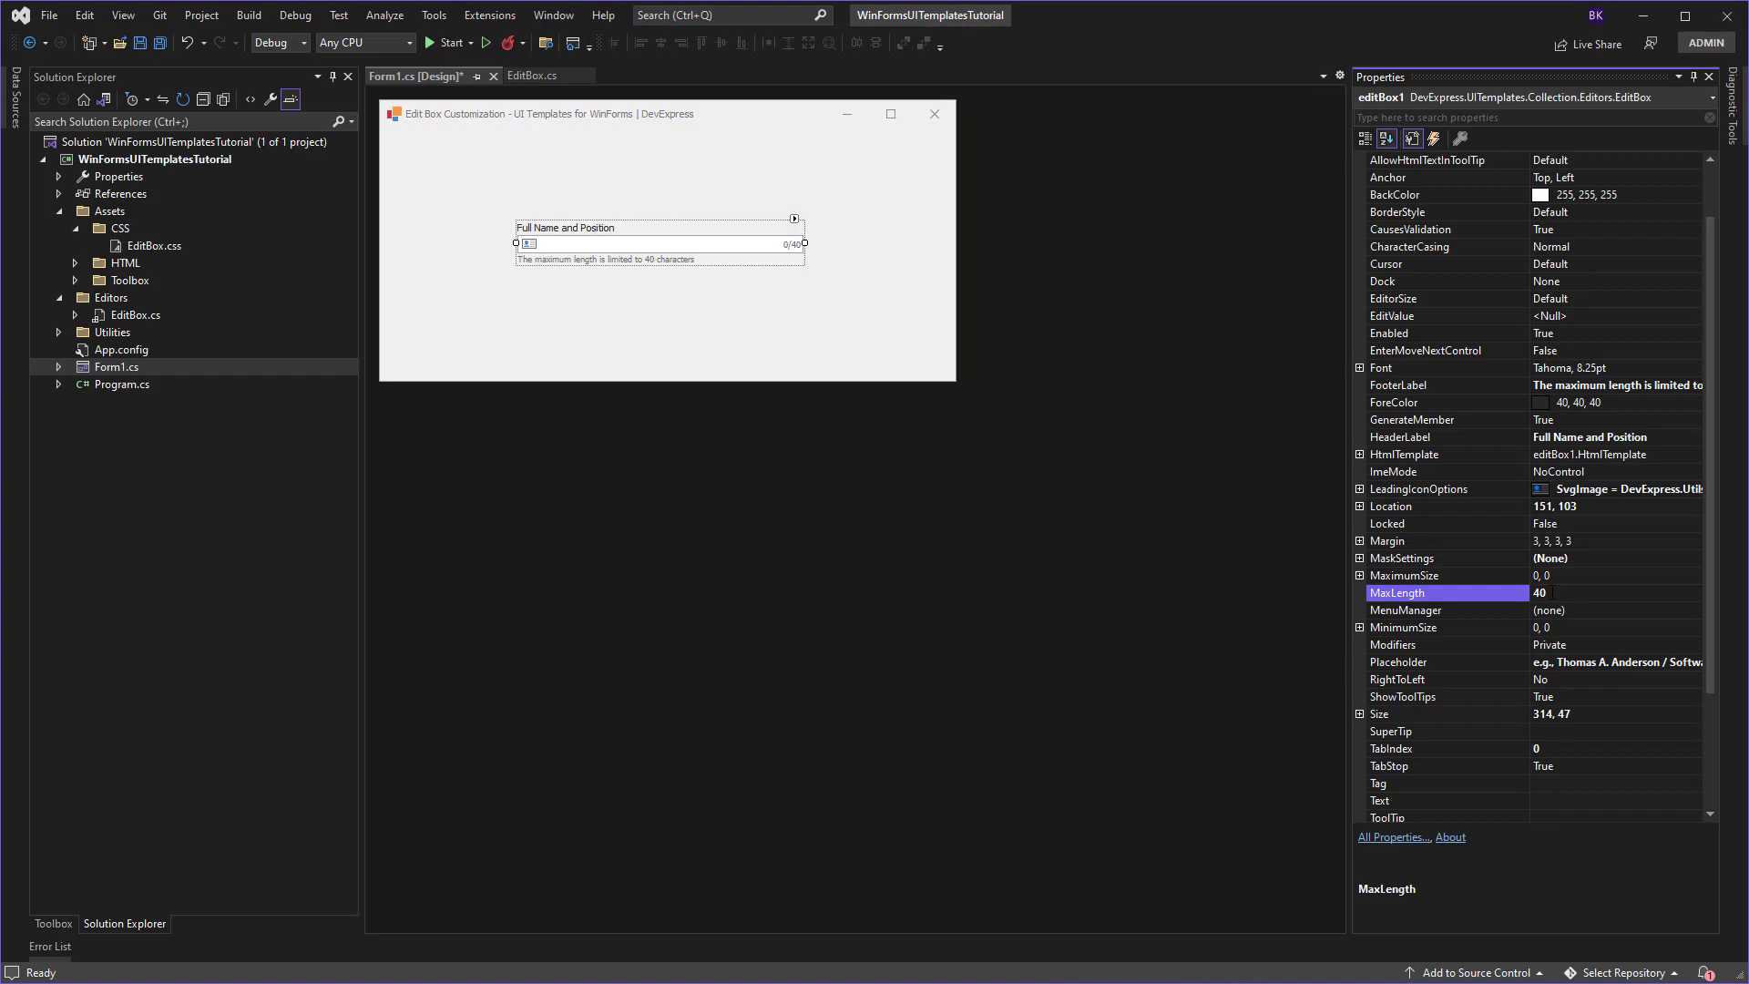
click(445, 42)
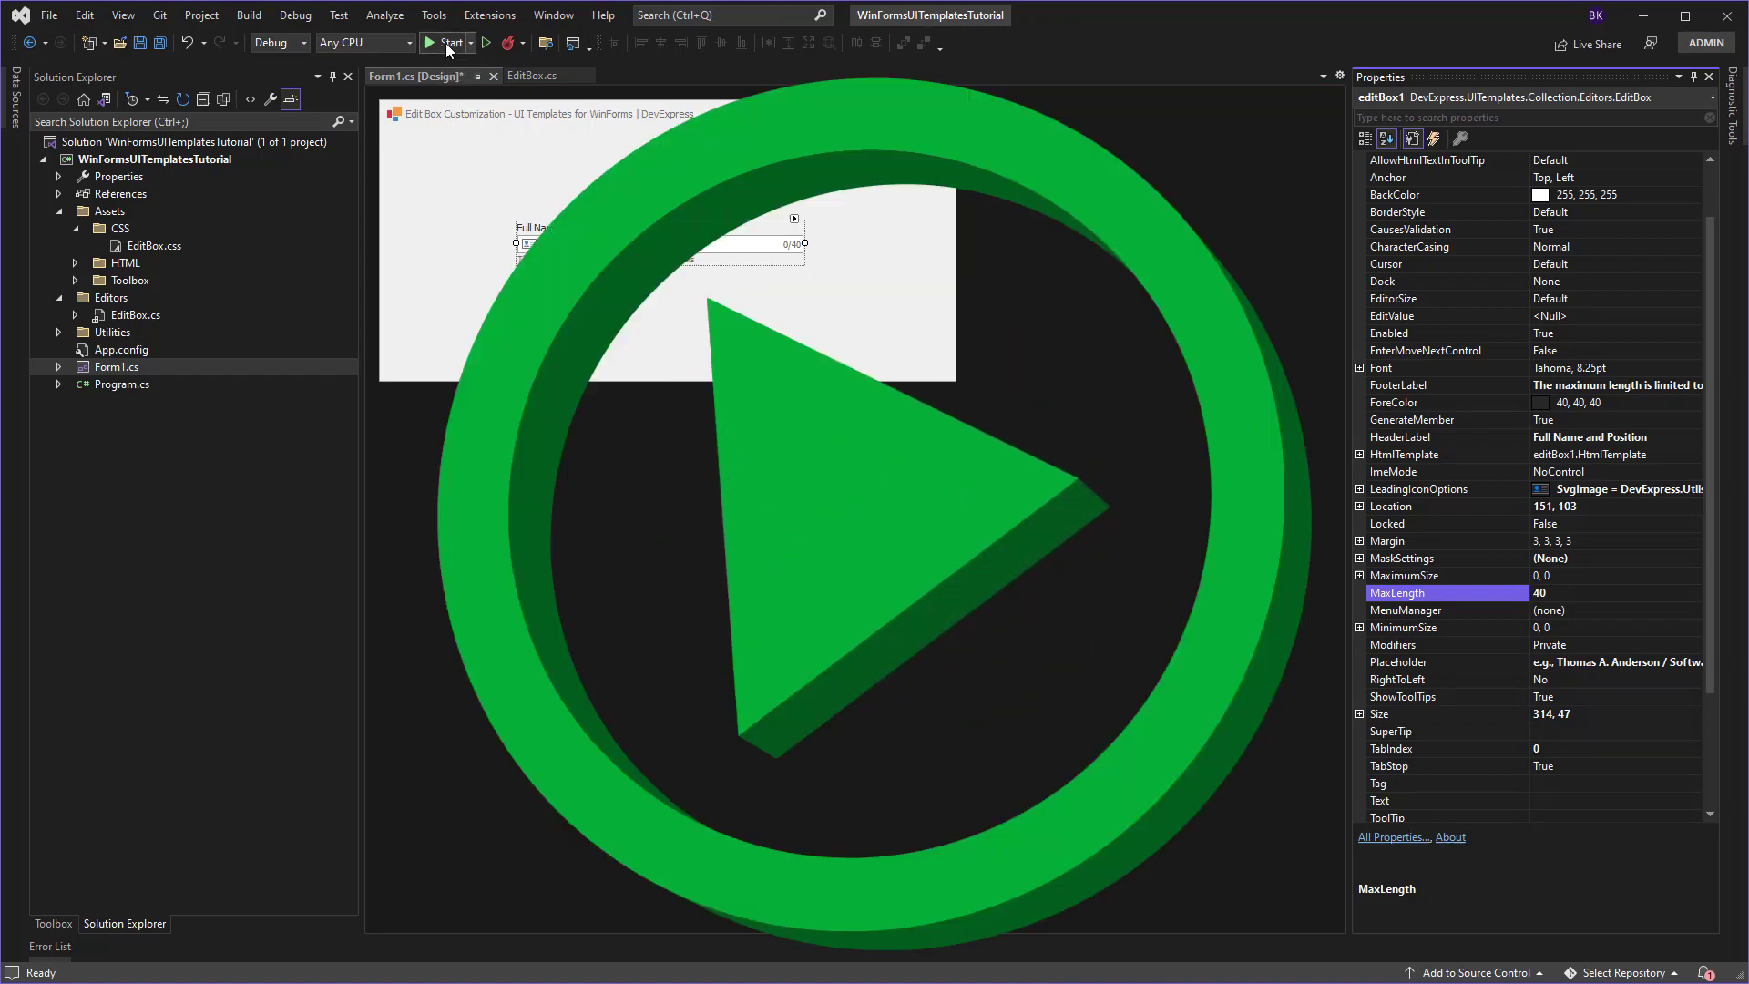
Step: Enter 'Johnson / Sales' in the running form's edit box so the counter reaches 22/40
click(430, 42)
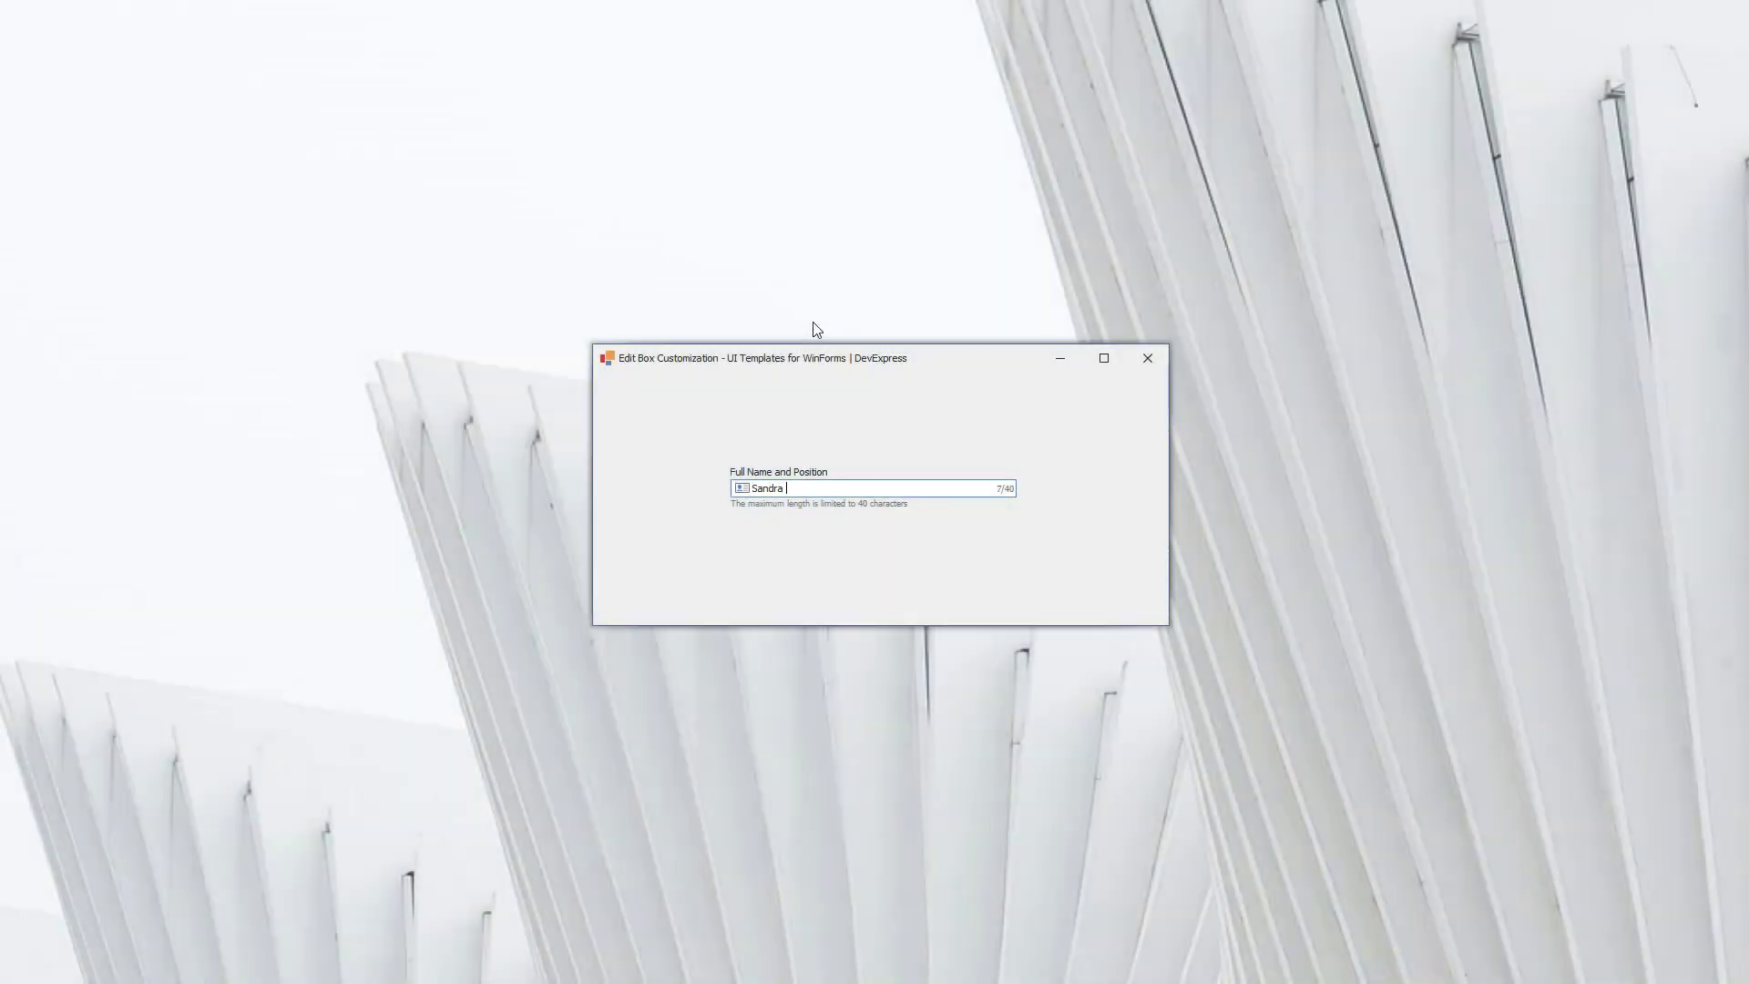
text(Johnson / Sales)
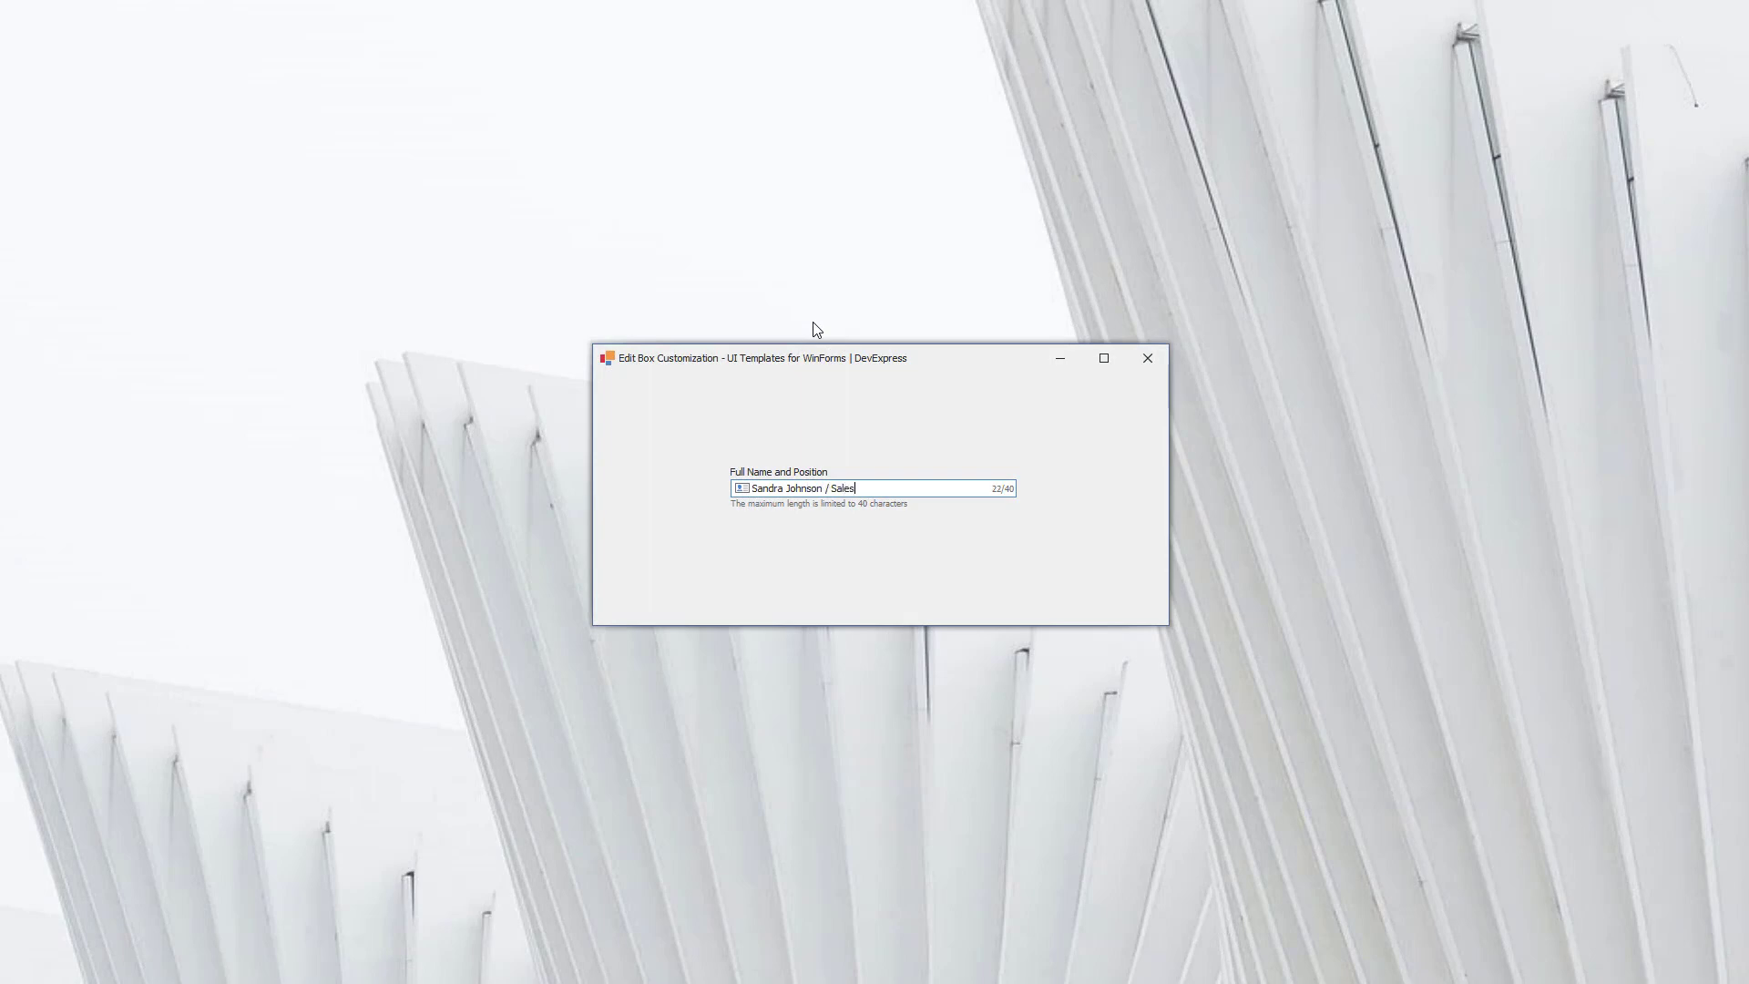